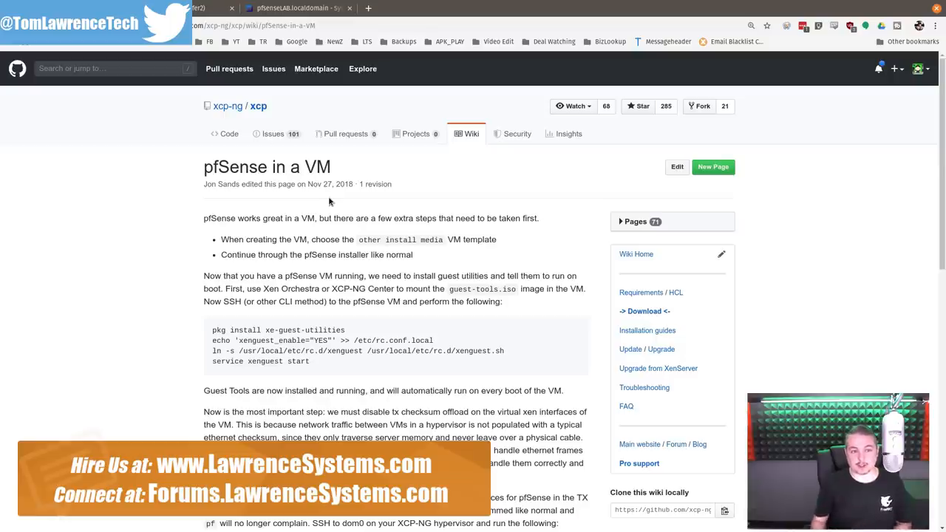
mouse_move(388, 243)
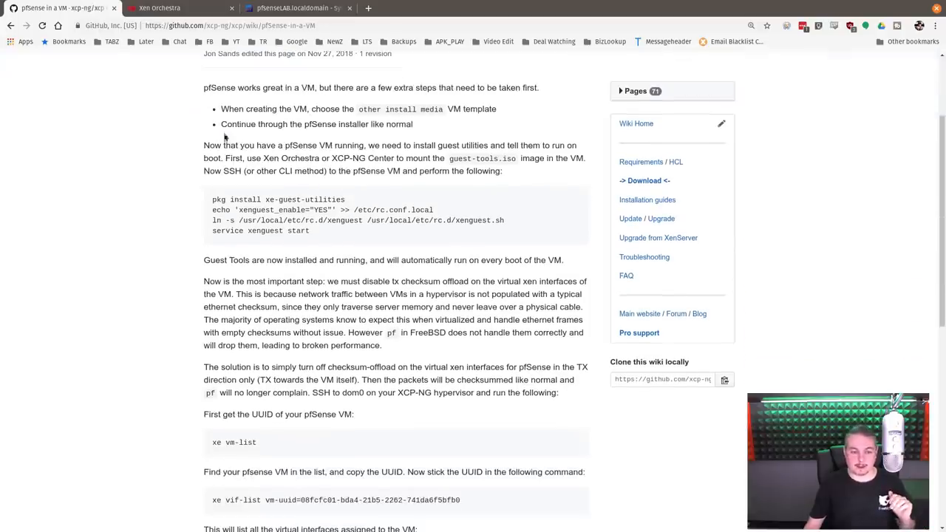
mouse_move(479, 170)
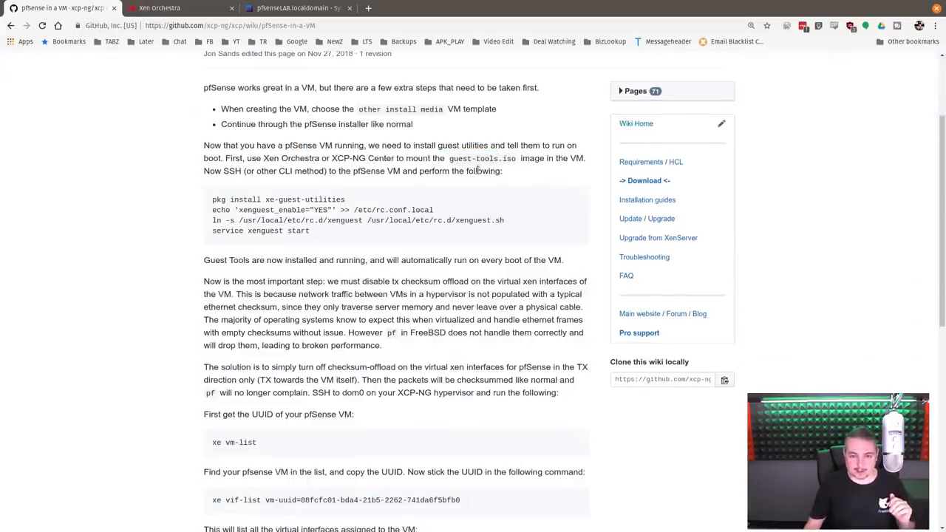
Select the pkg install xe-guest-utilities line on the pfSense in a VM wiki page
left_click_drag(204, 145, 503, 171)
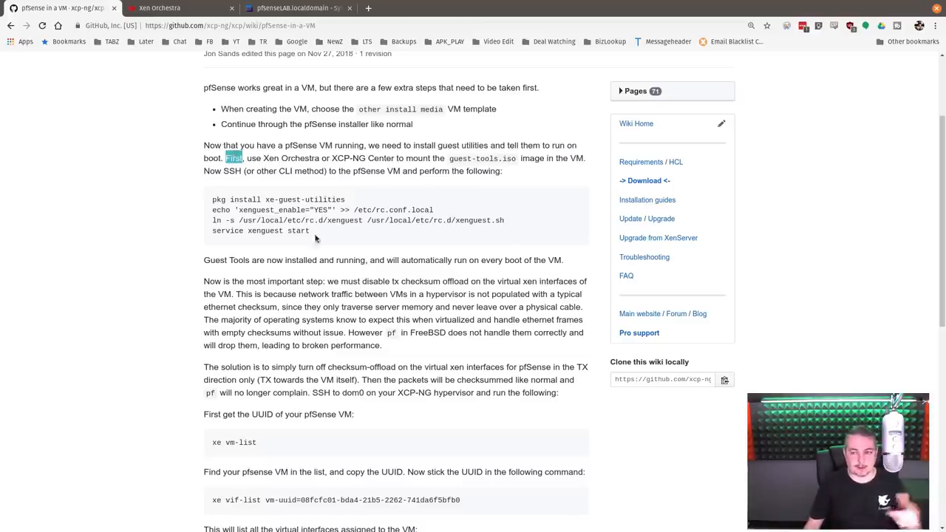
mouse_move(266, 169)
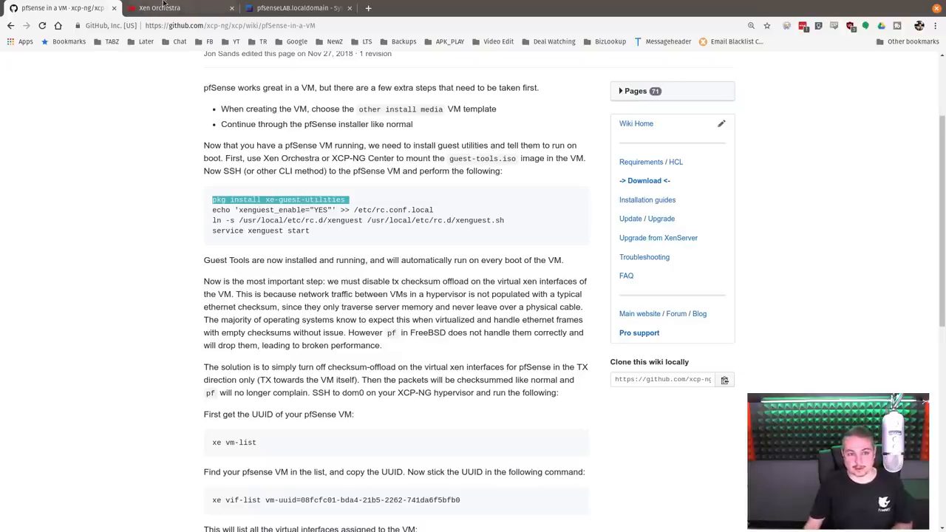
Open the PFSENSE LAB virtual machine from the Xen Orchestra VM list
left_click(177, 9)
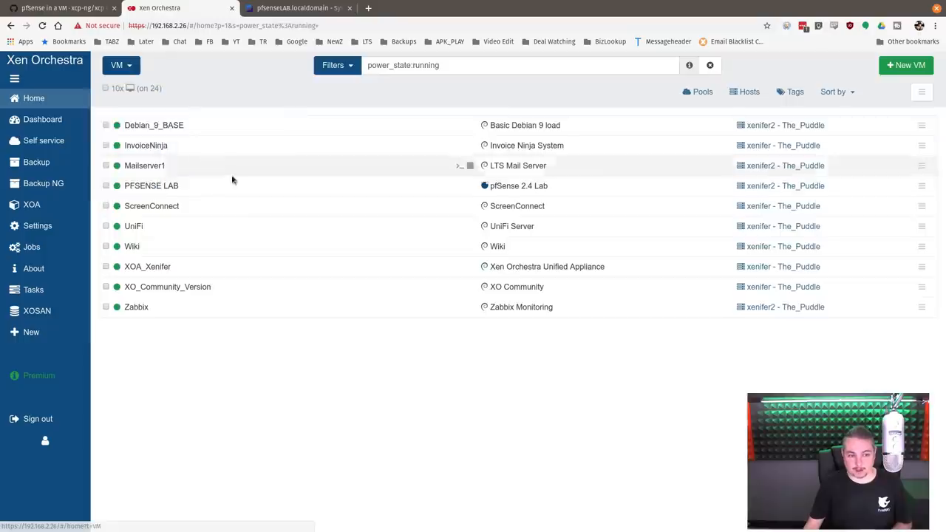
left_click(151, 186)
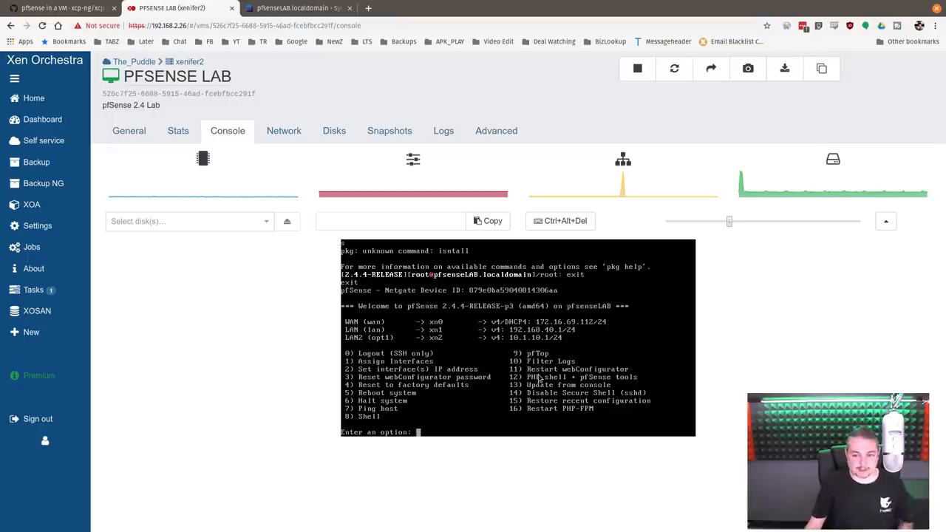
mouse_move(457, 337)
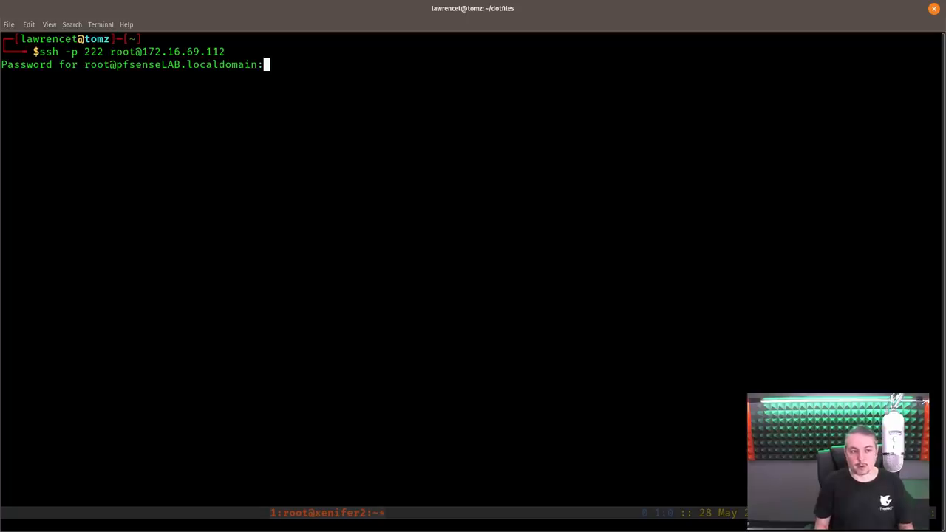
Enter the pfSense shell with option 8 and run pkg install xe-guest-utilities
type("8")
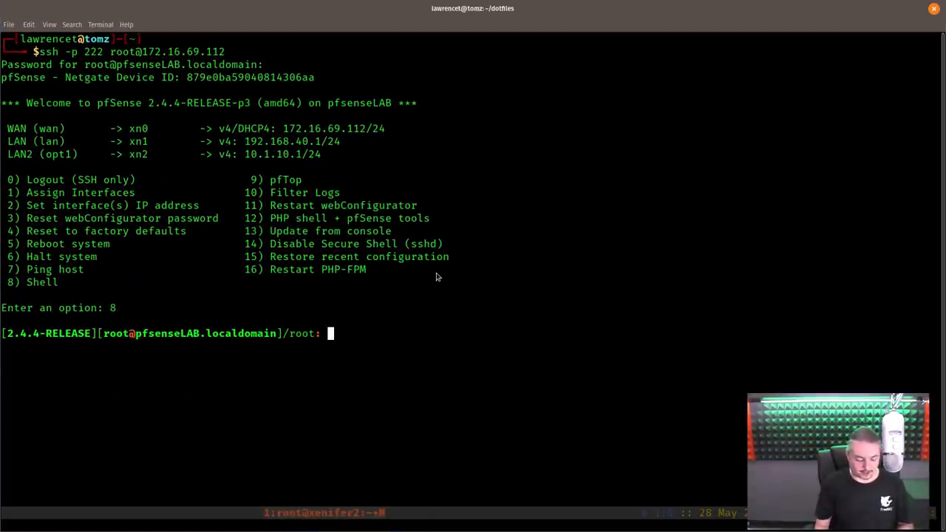
type("pkg install xe-guest-utilities")
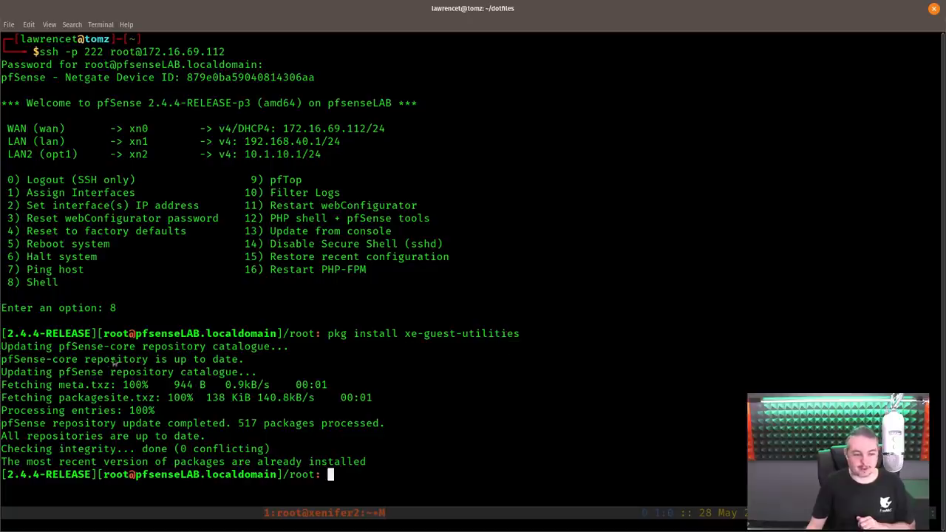
mouse_move(355, 457)
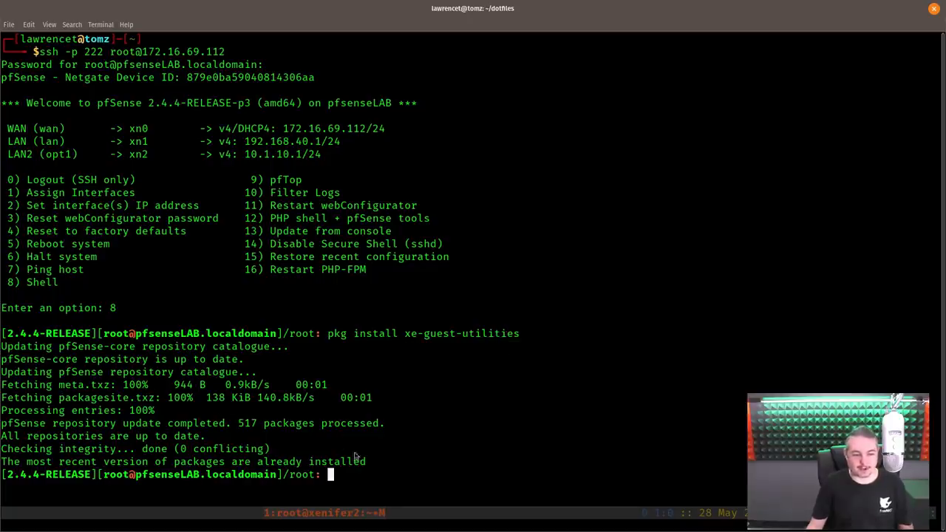
mouse_move(450, 427)
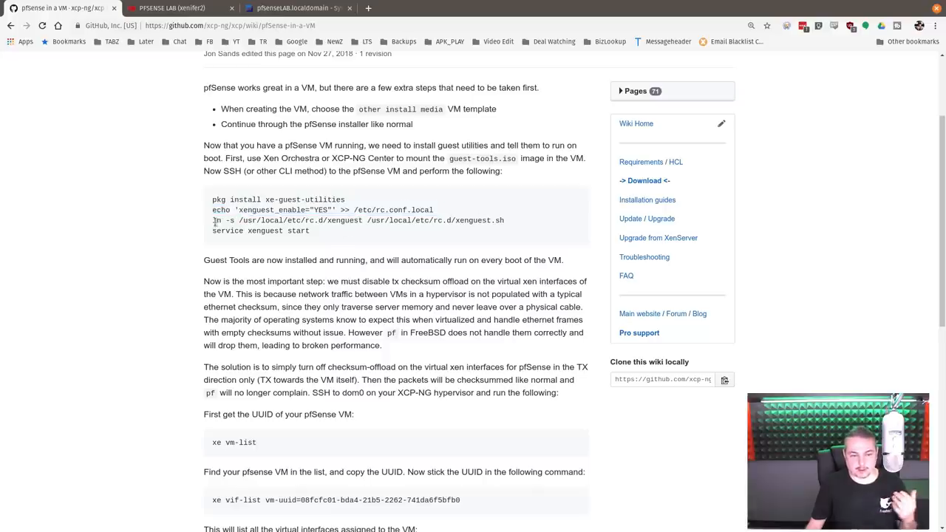
Check service xenguest status and review /etc/rc.conf in vi
double_click(228, 230)
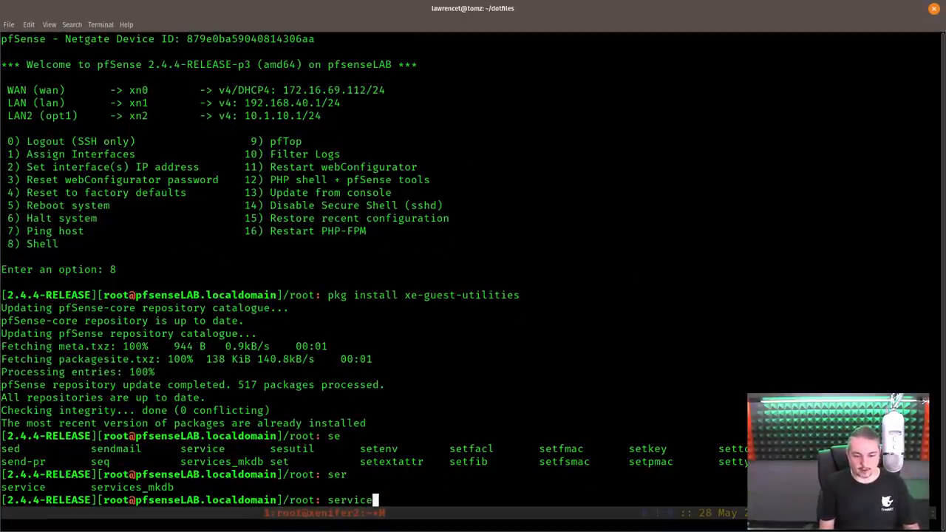
type("xengu")
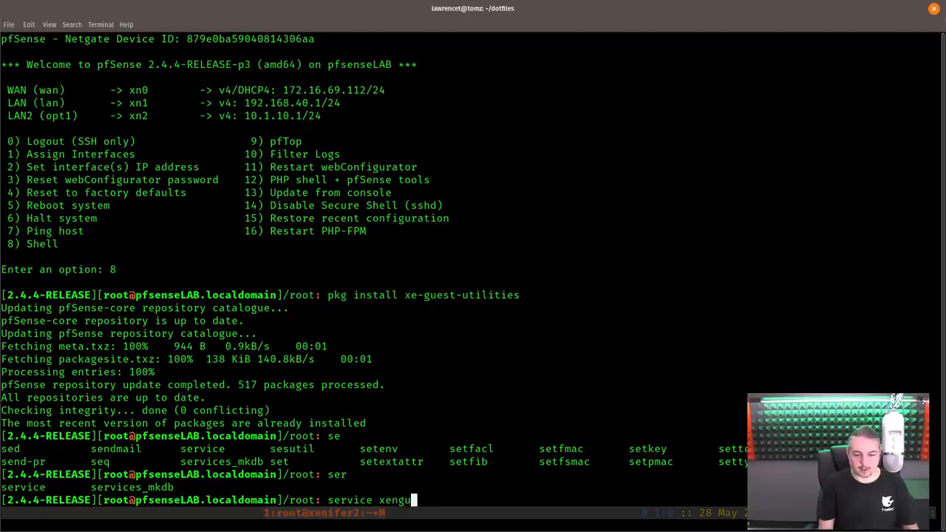
type("est status")
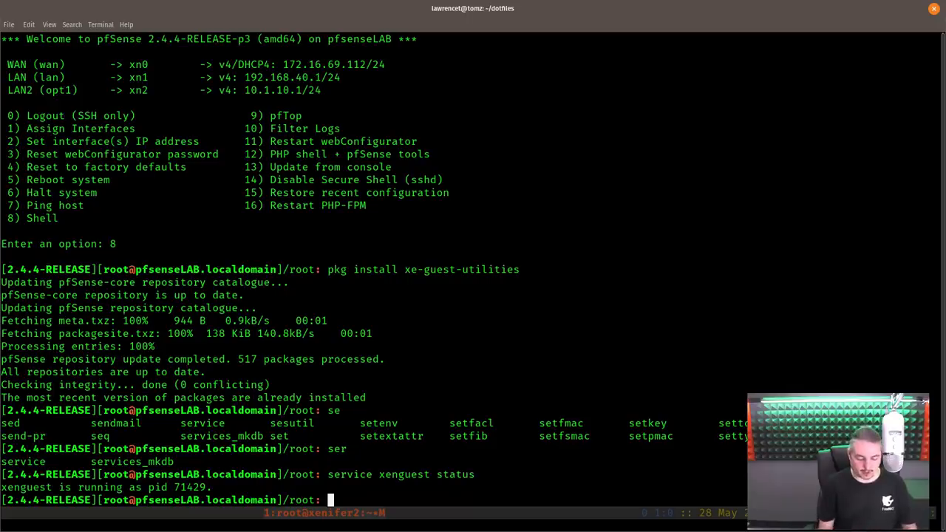
type("vi /etc/rc.conf.local")
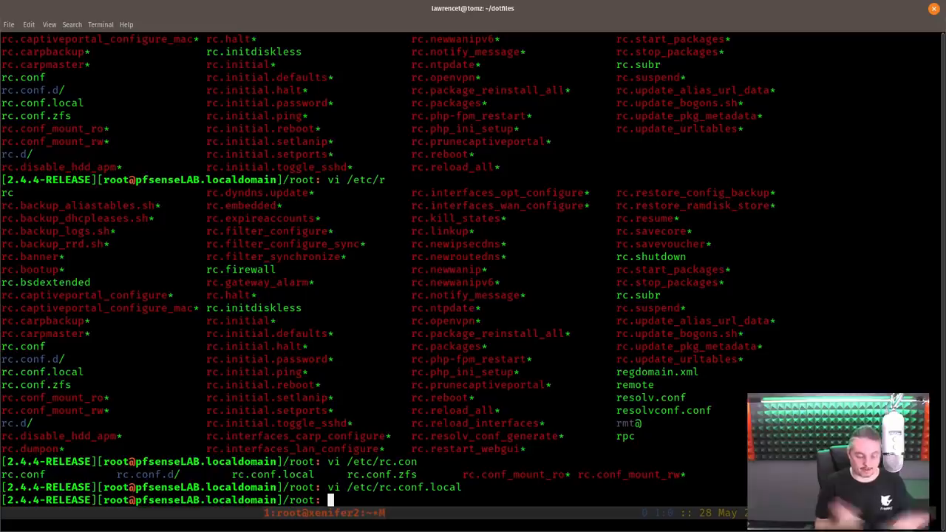
Exit the shell and log out of the pfSense menu with option 0
type("exit")
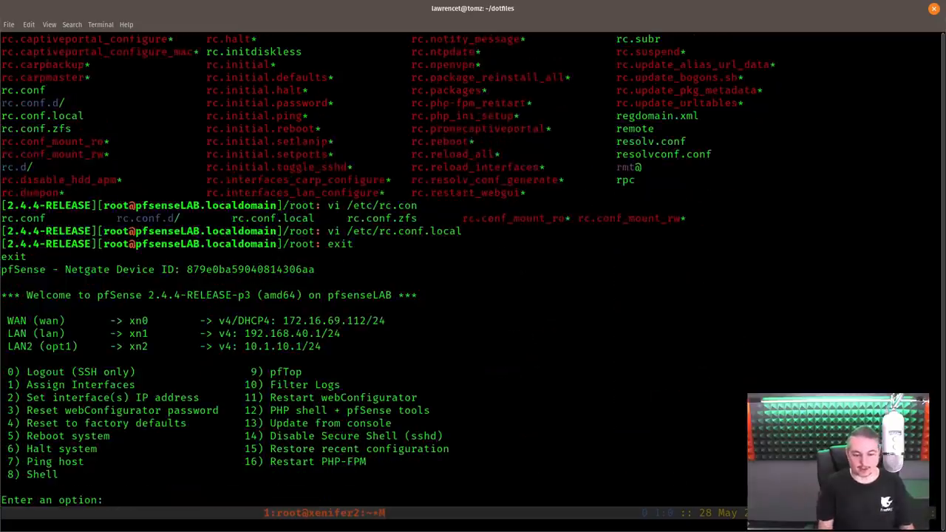
type("0")
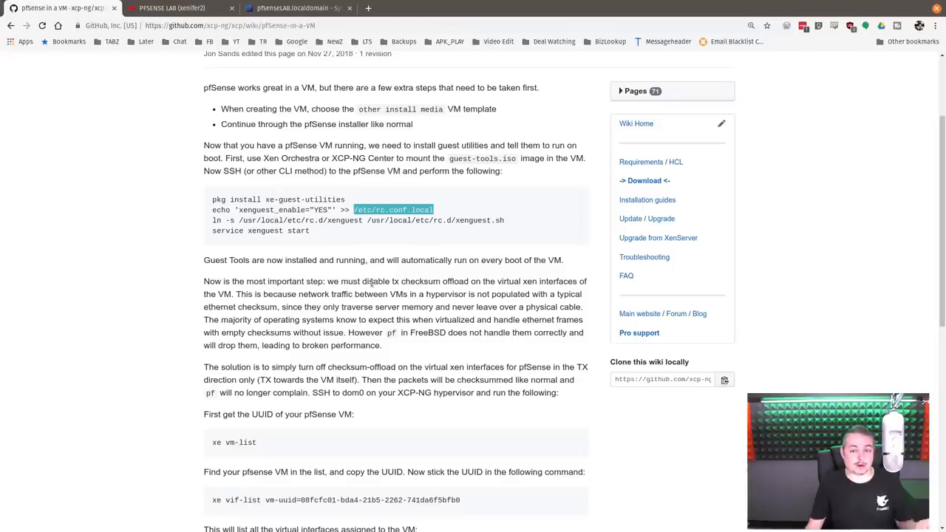
Scroll the wiki to the xe vm-list, vif-list and vif-param-set section and select a command
scroll("down", 3)
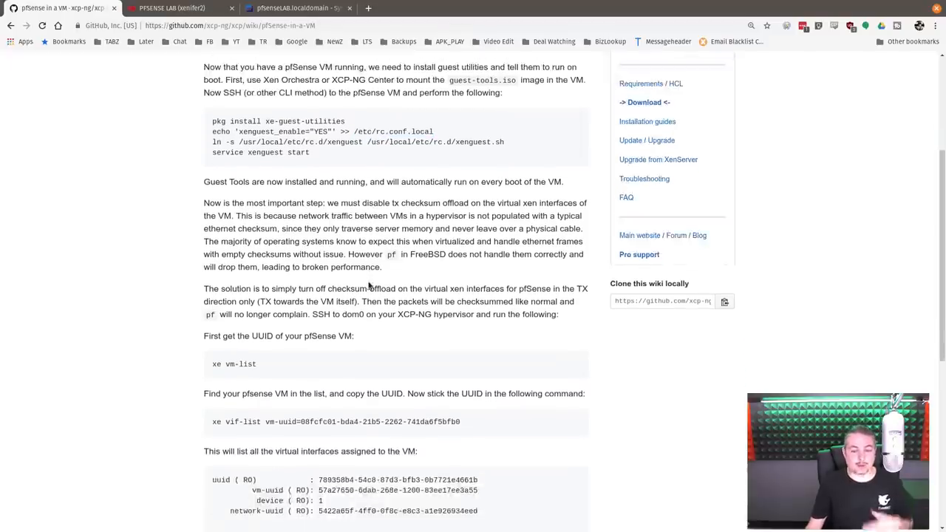
scroll("down", 3)
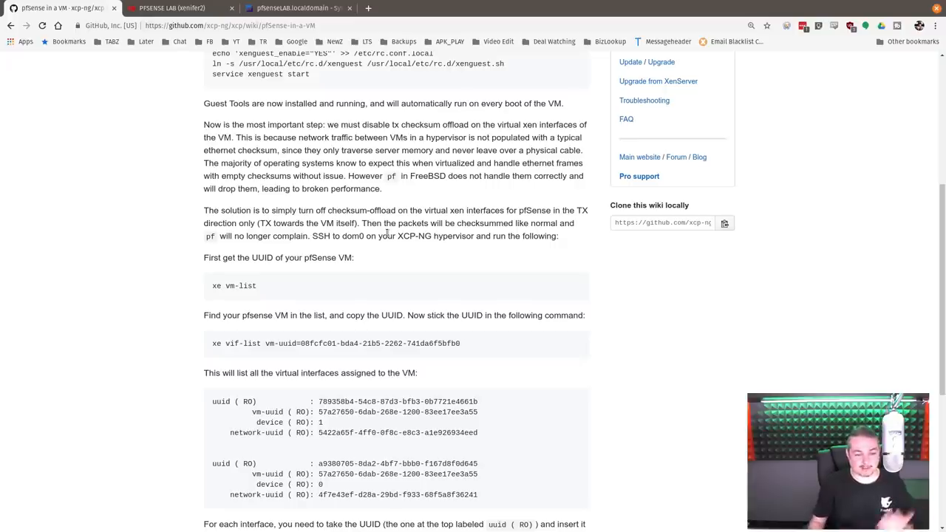
scroll("down", 3)
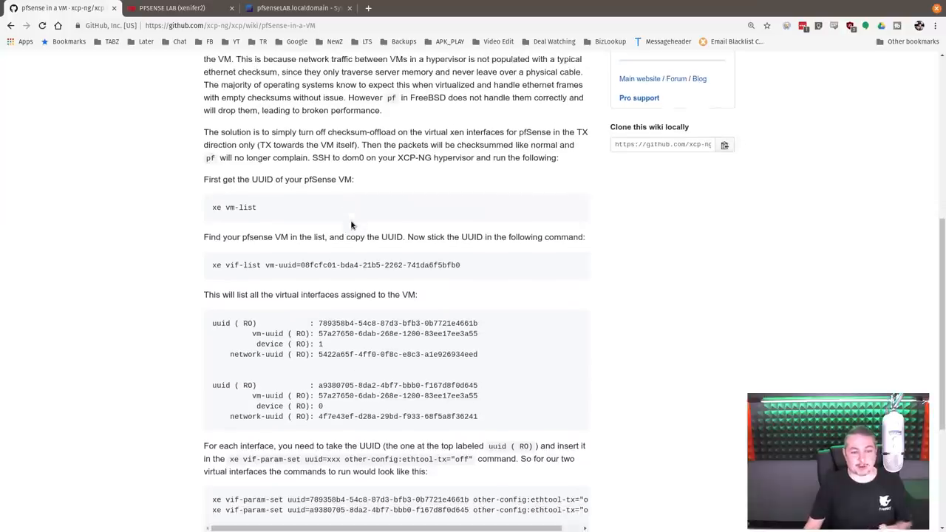
scroll("down", 3)
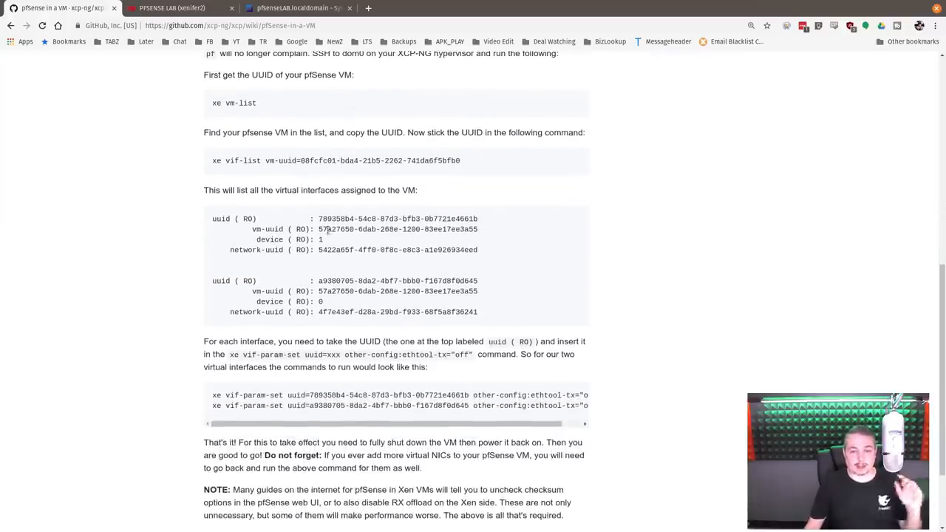
scroll("down", 3)
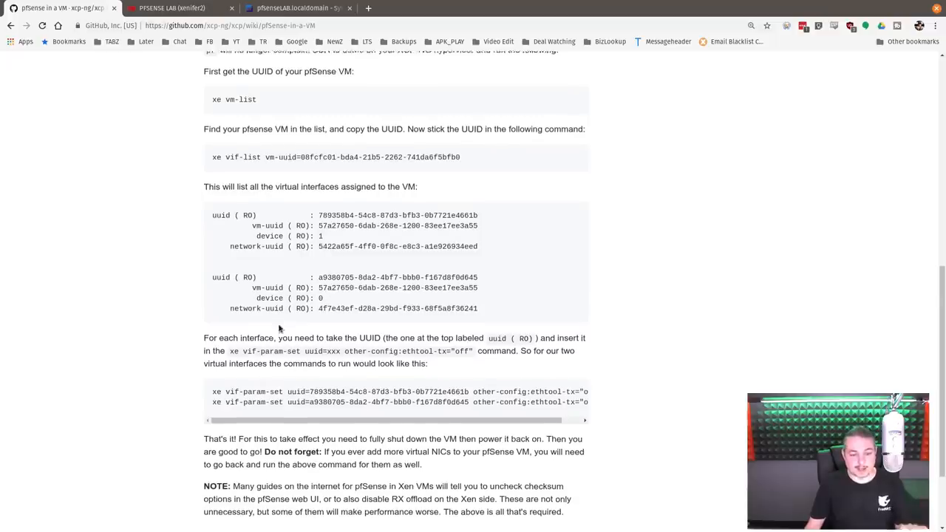
scroll("down", 3)
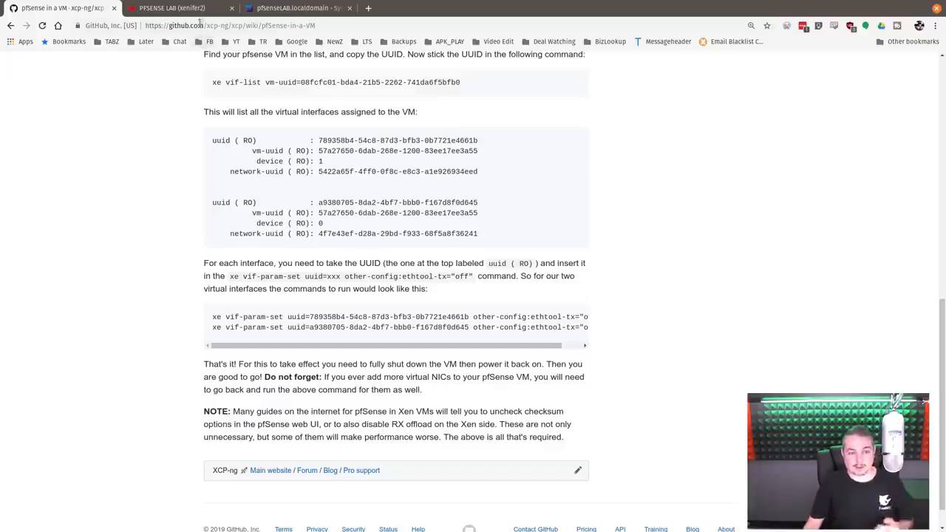
scroll("up", 3)
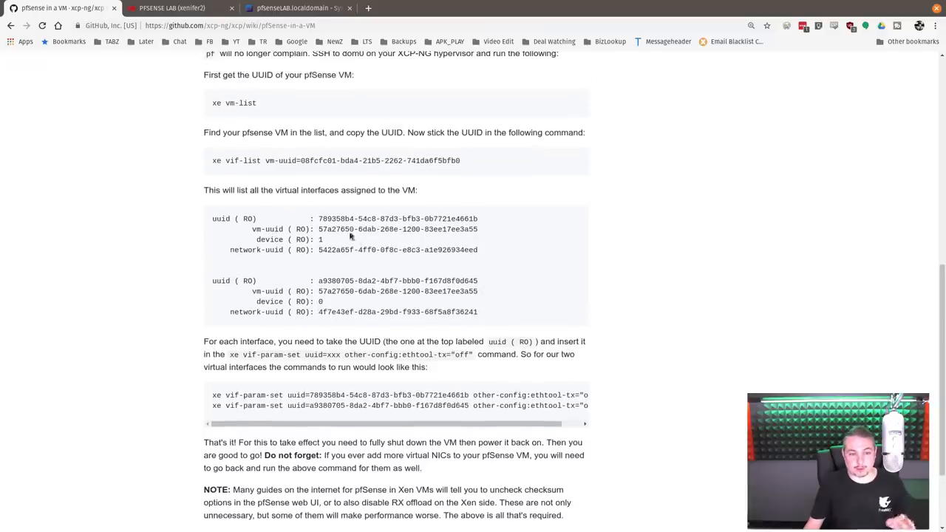
double_click(234, 103)
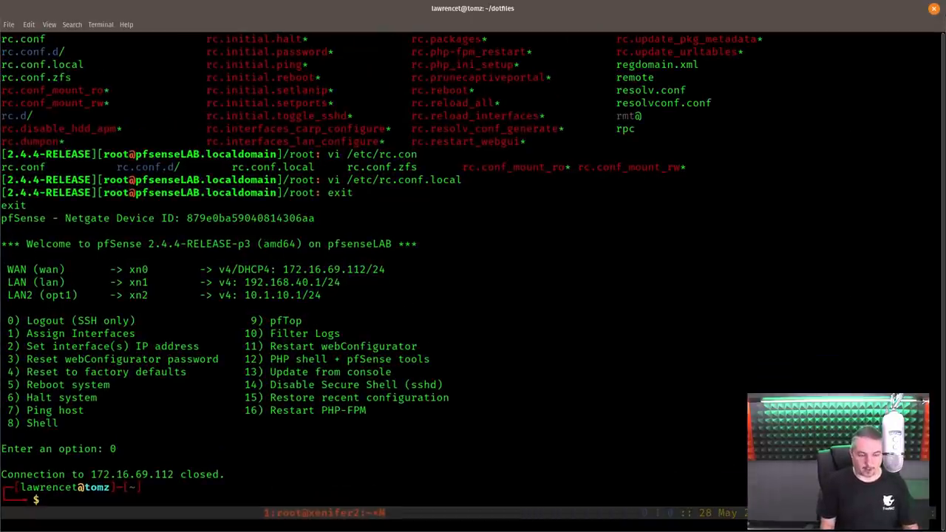
SSH into the xenifer2 host and list its VMs with xe vm-list
type("ssh xenifer2")
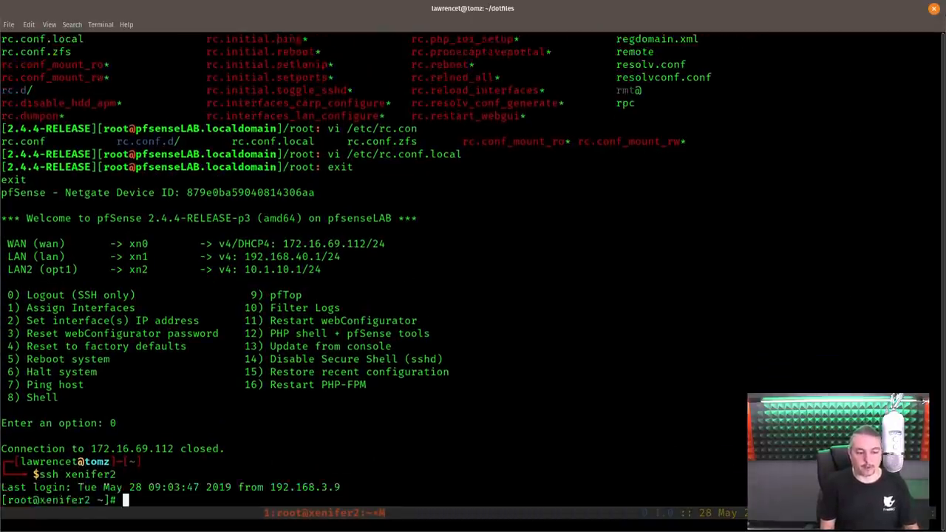
mouse_move(558, 265)
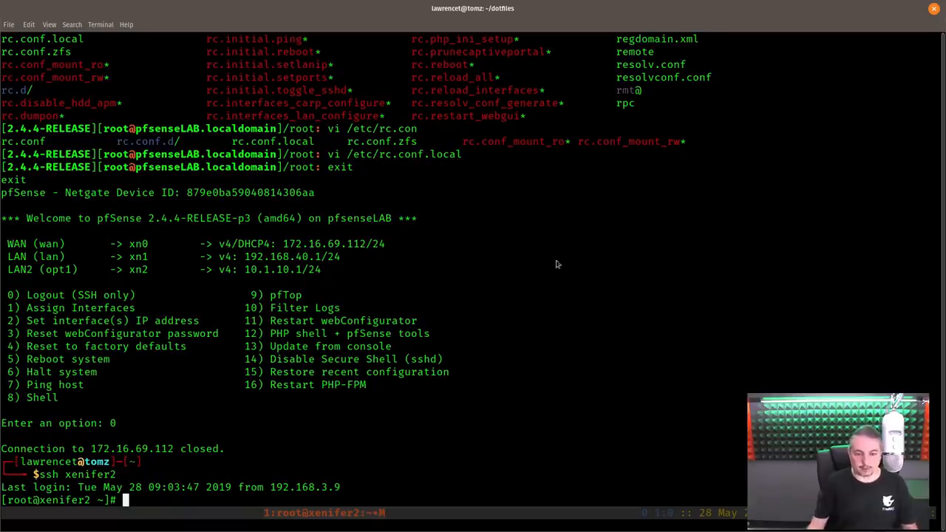
type("xe vm-list")
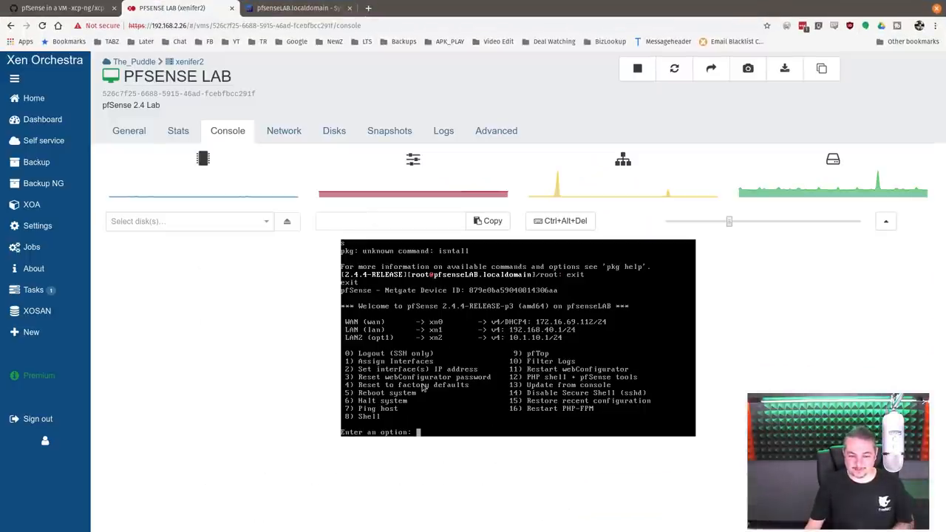
Show the PFSENSE LAB VM's network interfaces in Xen Orchestra
left_click(283, 130)
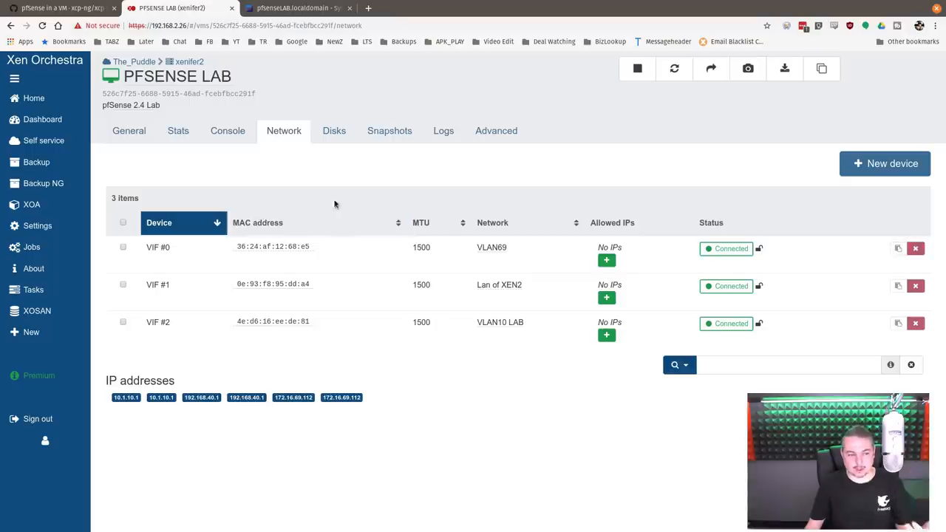
mouse_move(390, 130)
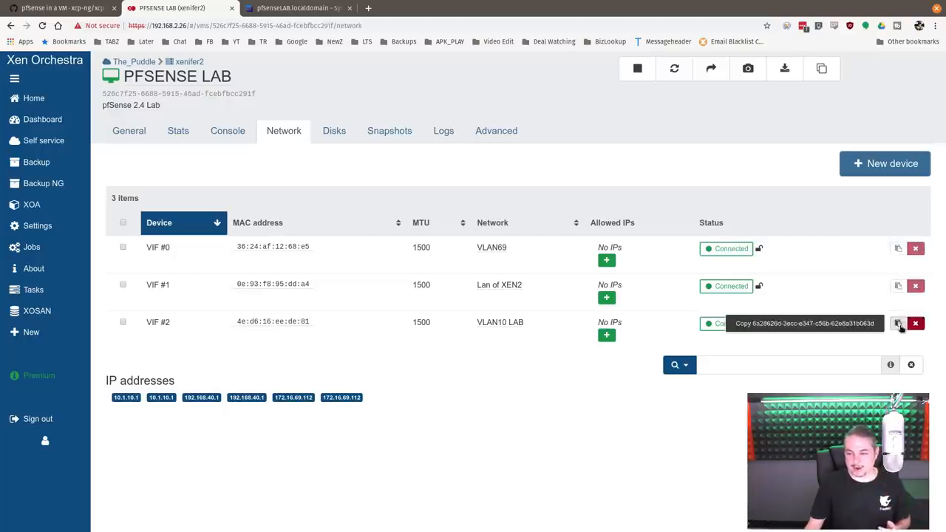
mouse_move(898, 248)
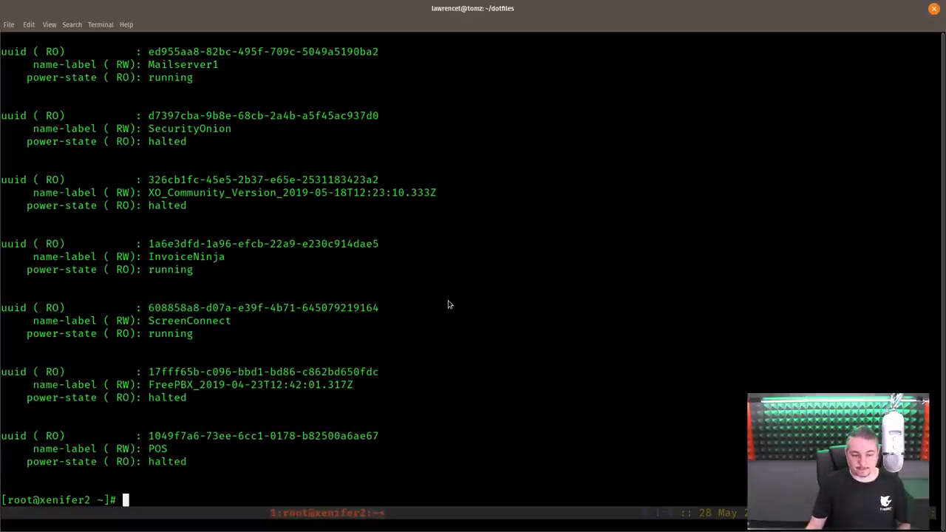
Run xe vif-param-set uuid=a044729d-... other-config:ethtool-tx="off" on the VLAN69 VIF
type("xe vif-param-set uuid=")
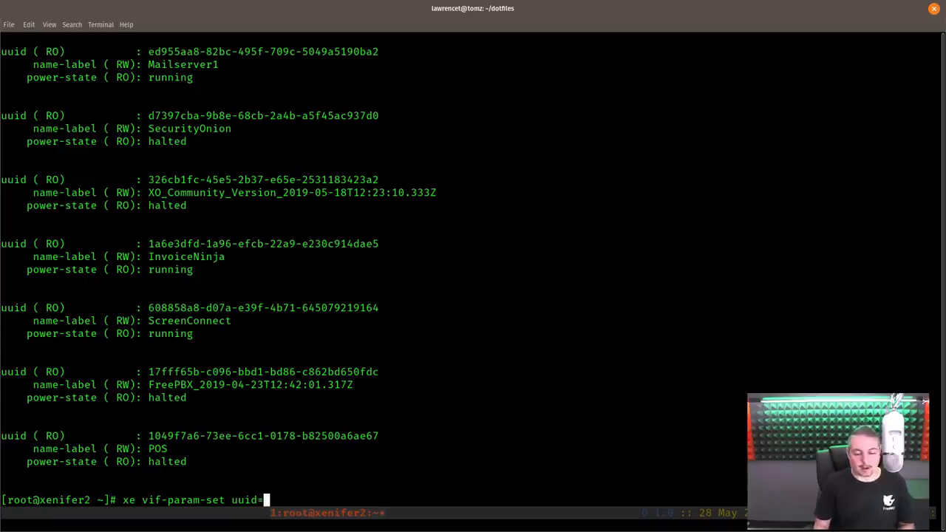
type("a044729d-2b5f-27c1-bf91-0c54a171bcd2")
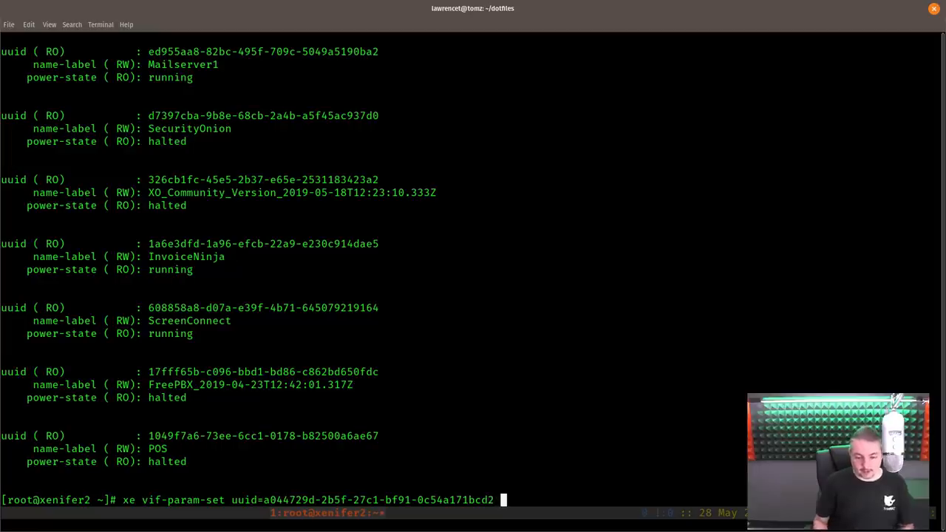
mouse_move(547, 491)
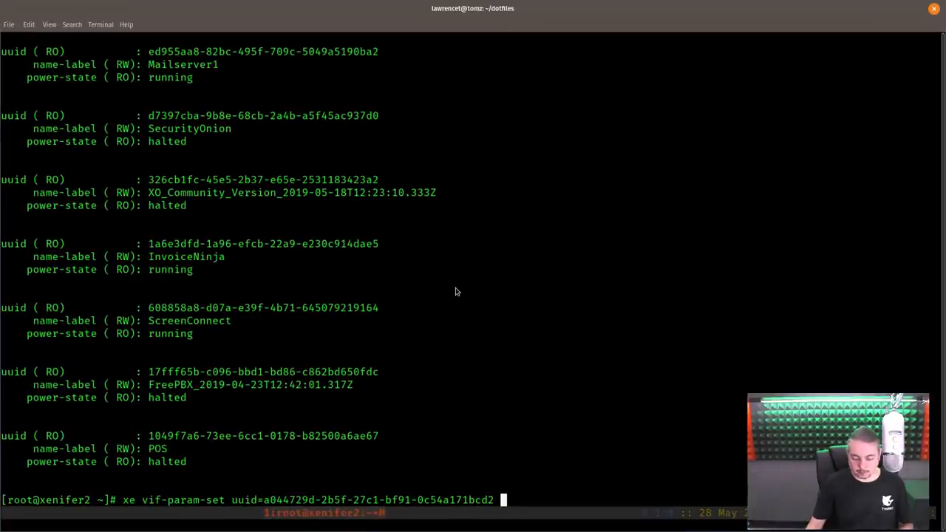
type("other-config:ethtool-tx=\"off\"")
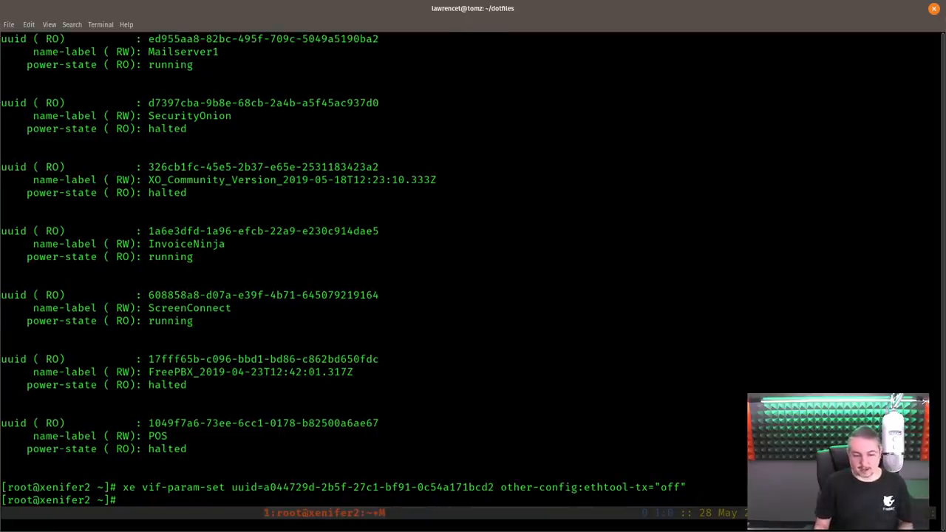
key("Return")
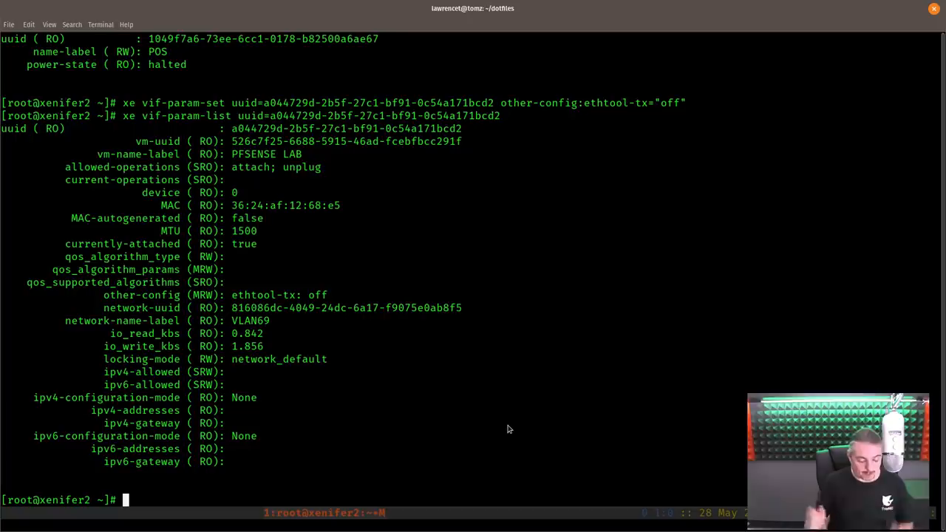
mouse_move(541, 338)
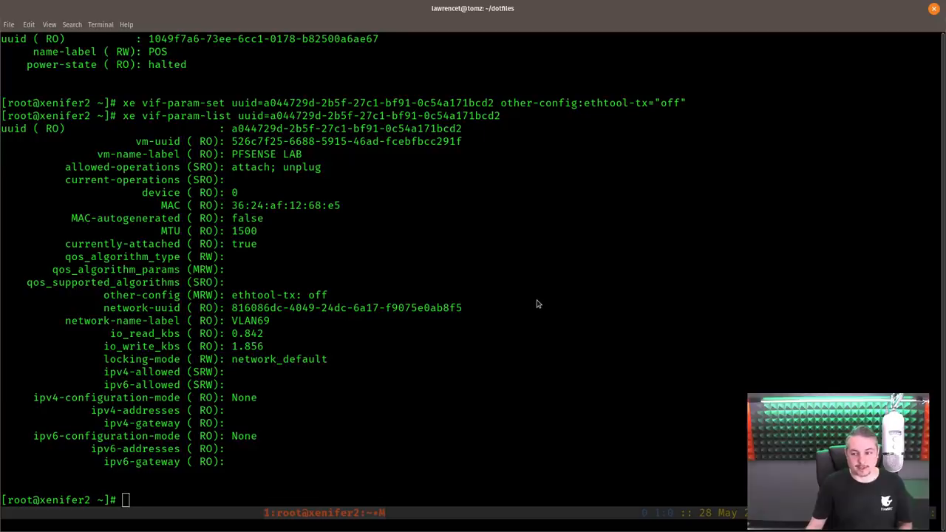
Halt the PFSENSE LAB VM from its pfSense console menu with option 6 and y
left_click(171, 9)
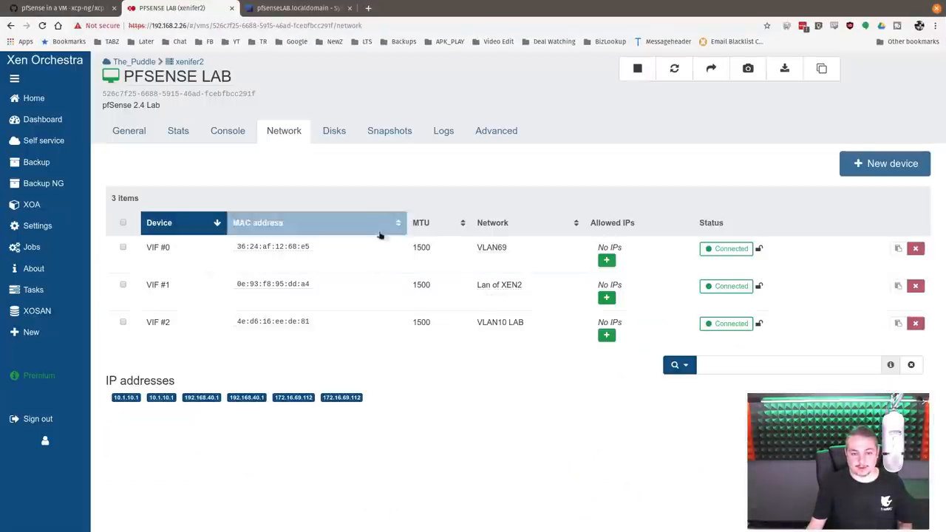
left_click(228, 130)
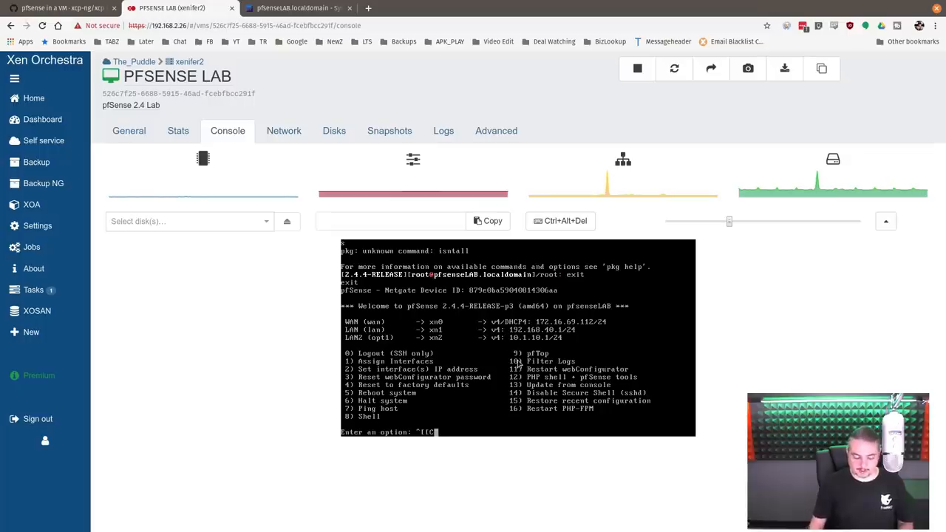
type("6")
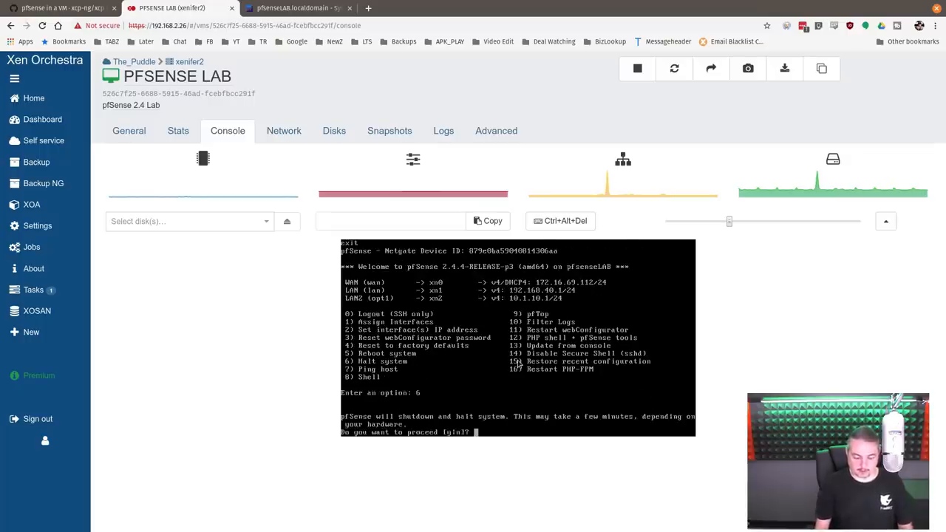
type("y")
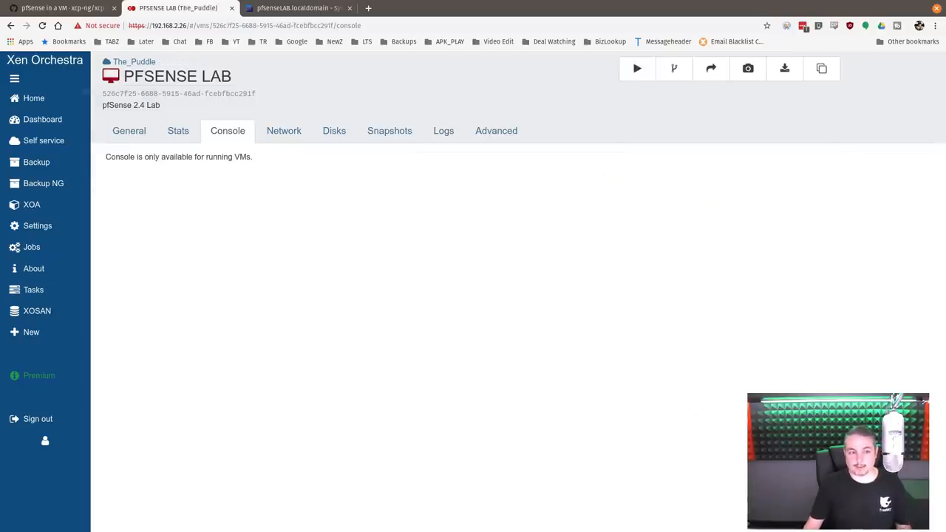
Filter the VM list for 'clon' and open the PFSENSE LAB_clone VM
left_click(32, 98)
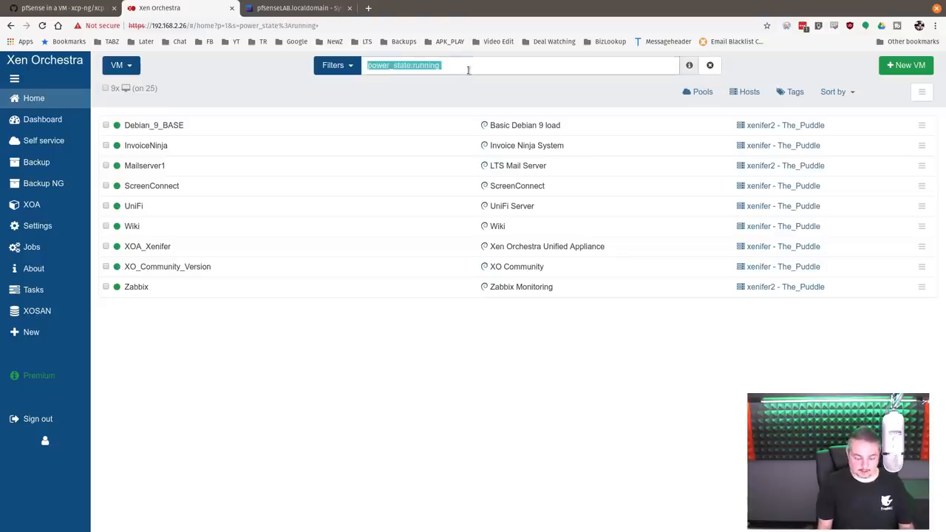
type("clon")
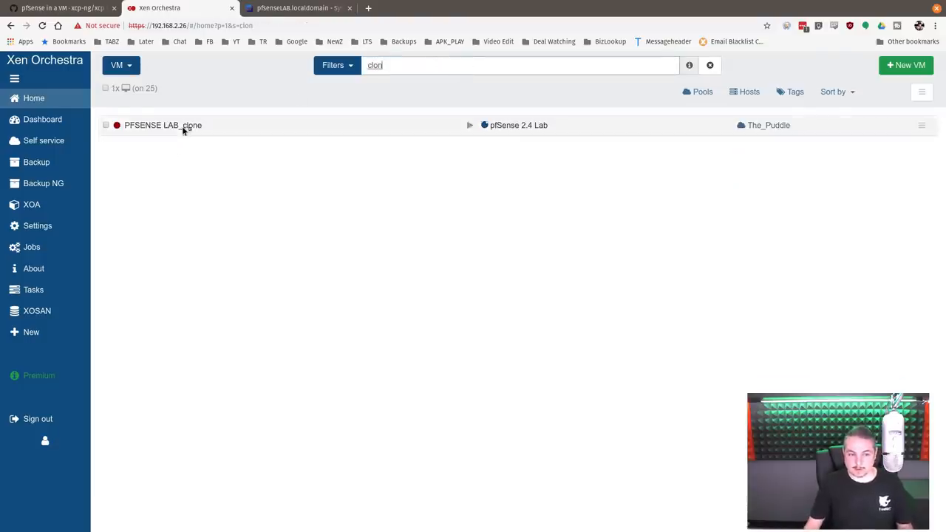
left_click(162, 124)
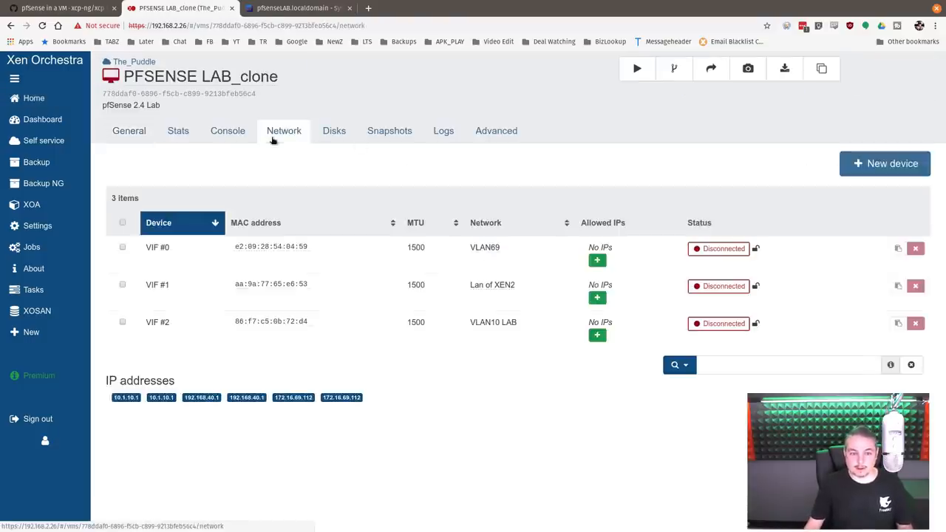
mouse_move(462, 423)
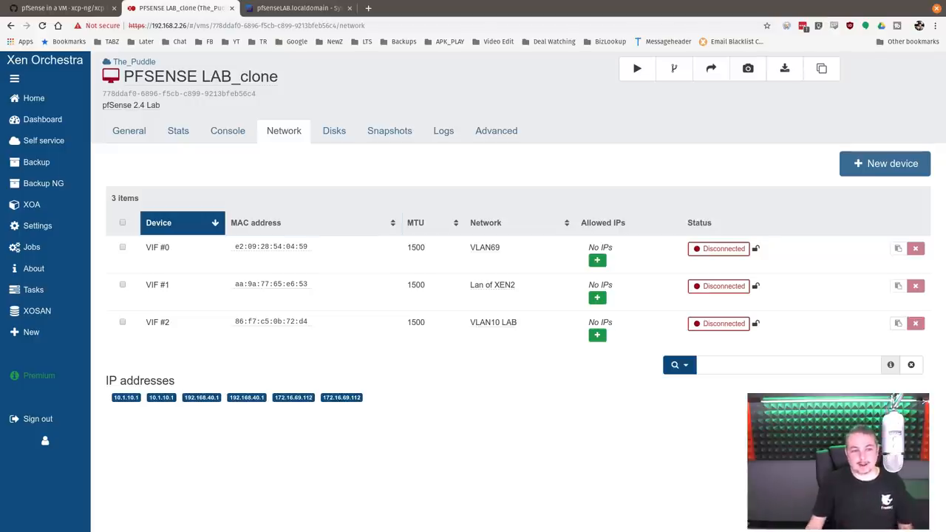
Rename the cloned VM to PFSENSE LAB_Some_Demo
left_click(199, 77)
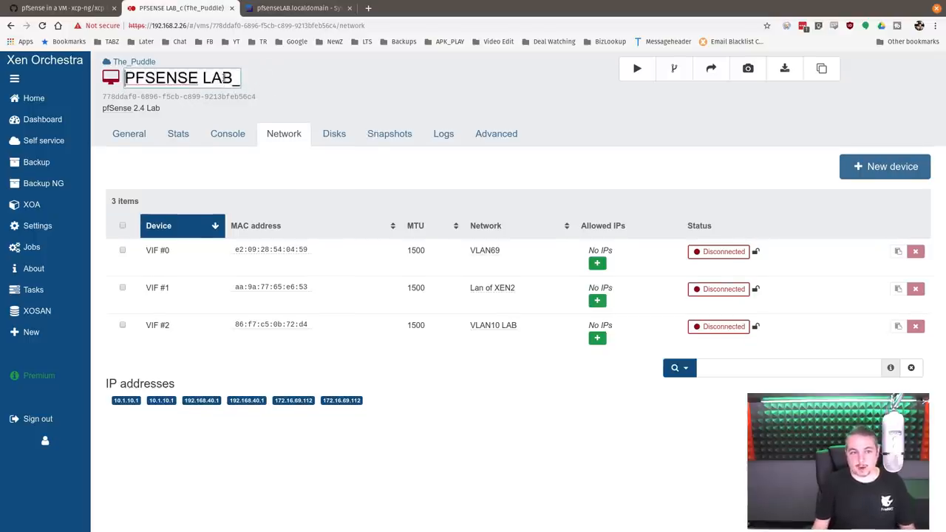
type("cS")
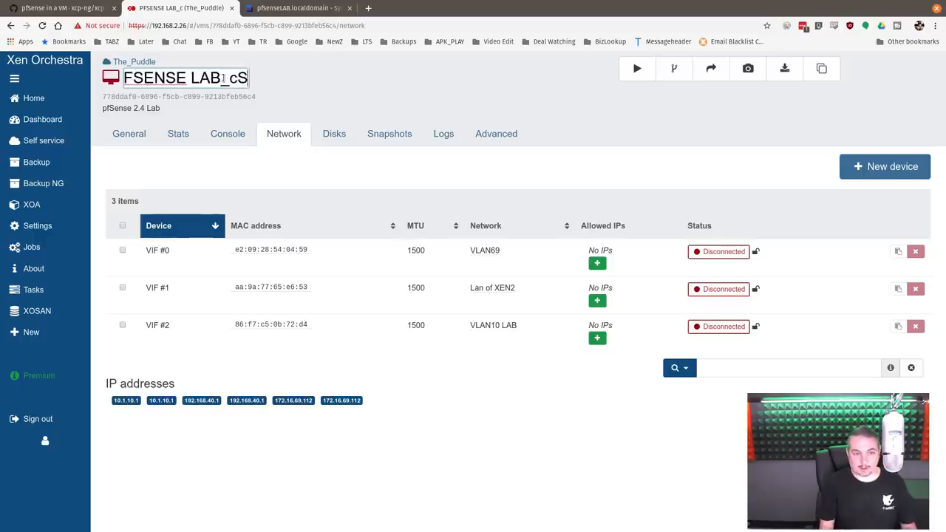
type("Some D")
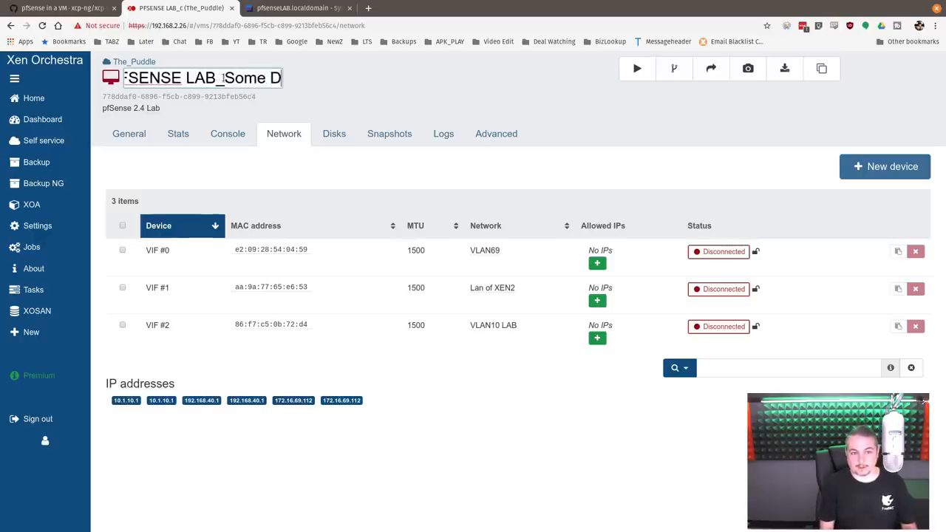
key("Backspace")
type("_Demo")
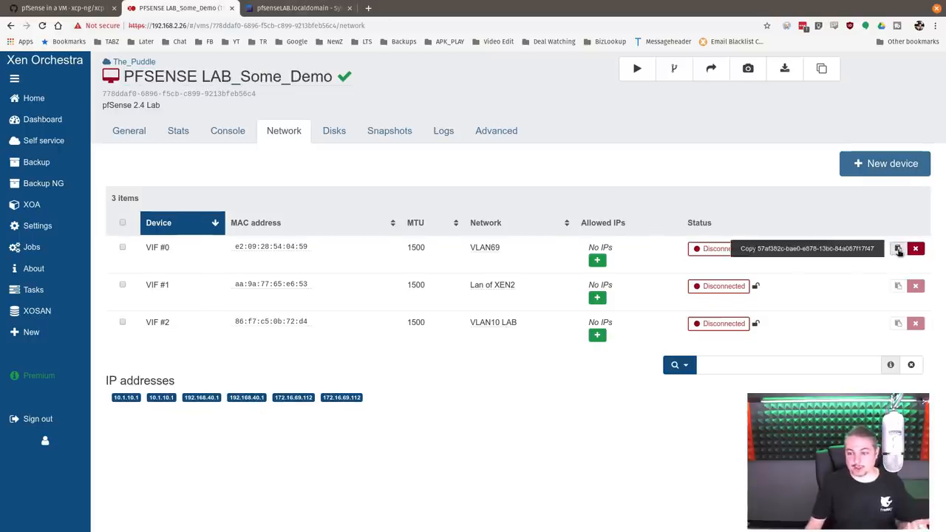
mouse_move(403, 279)
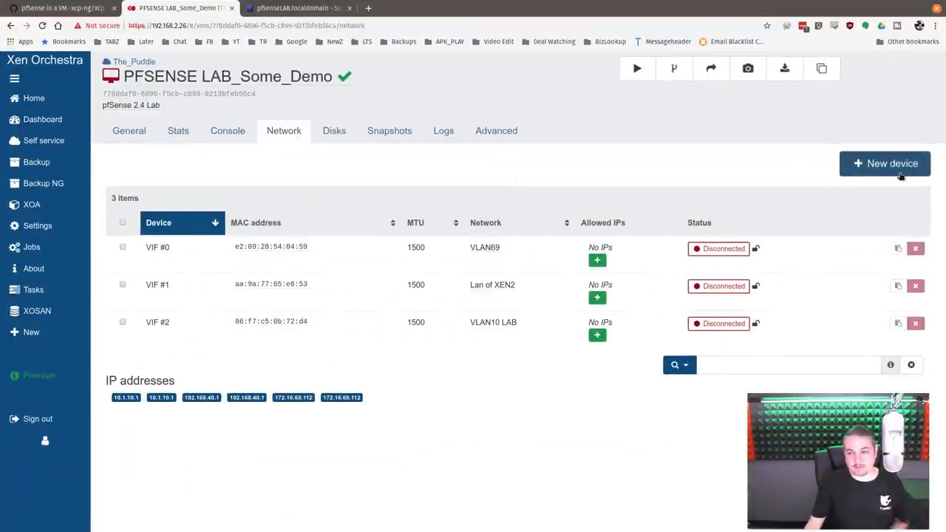
Return from the demo firewall VM's Network view to the full VM list
left_click(497, 130)
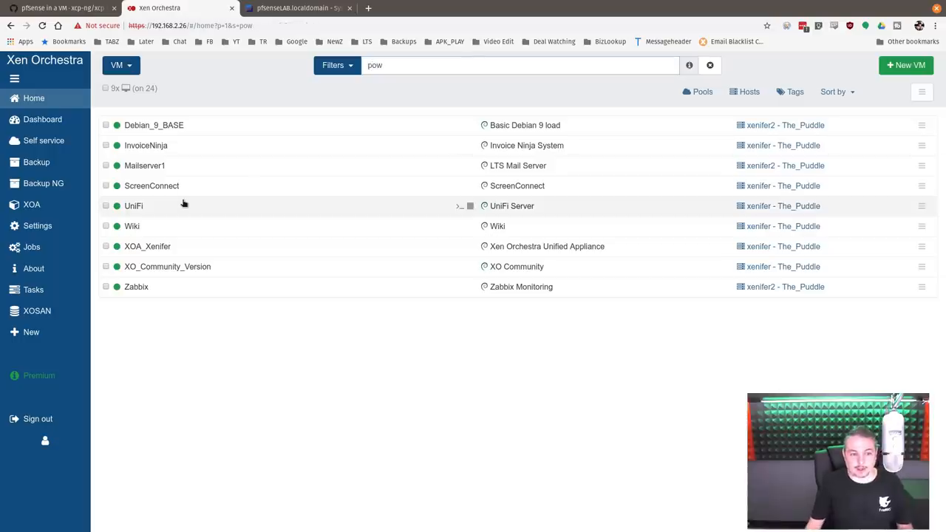
Filter for 'pfse', start the halted PFSENSE LAB VM and bring up its web dashboard
type("pfse")
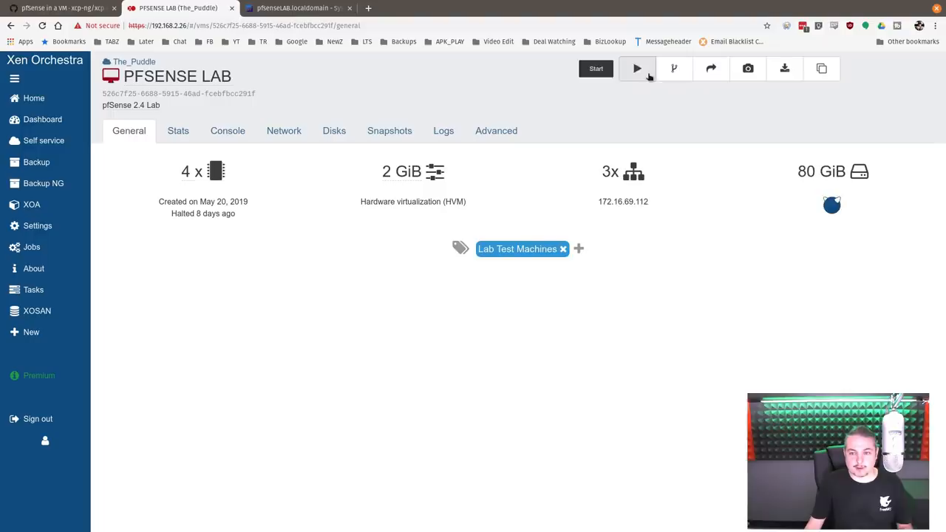
left_click(227, 130)
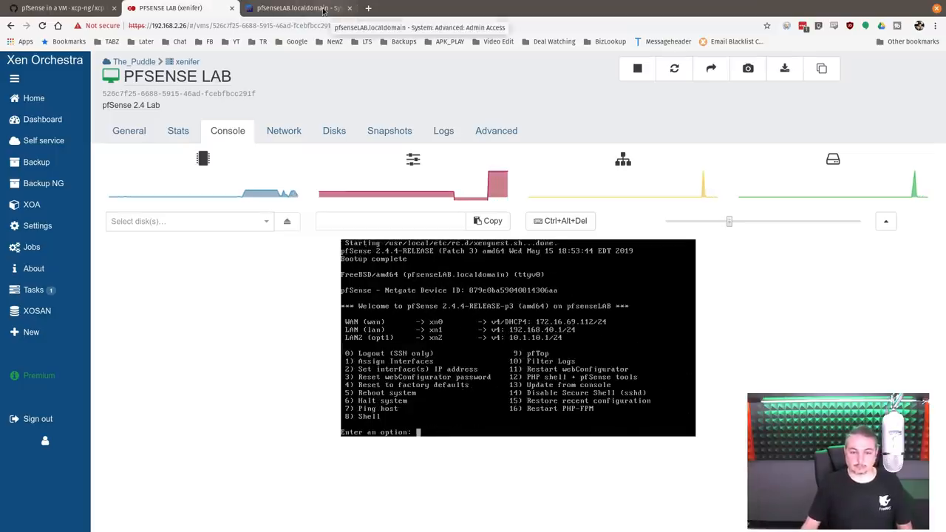
left_click(296, 9)
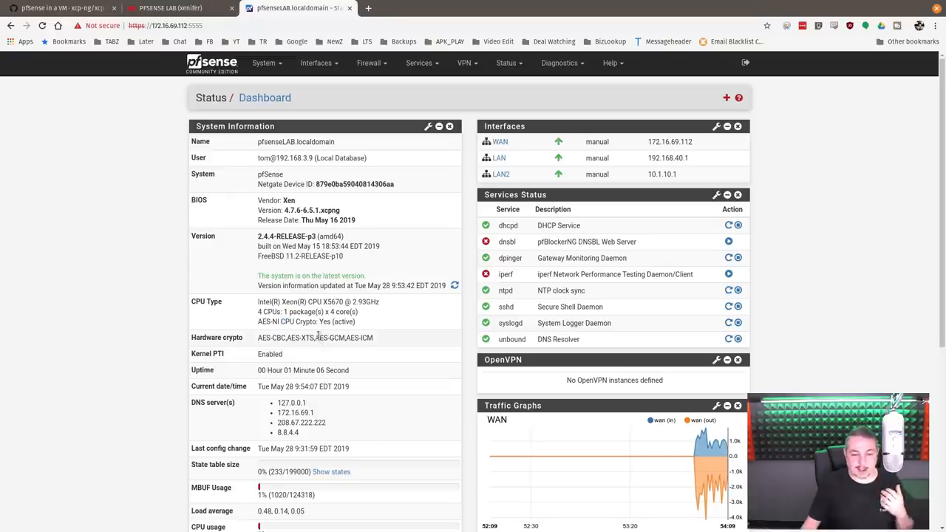
triple_click(315, 337)
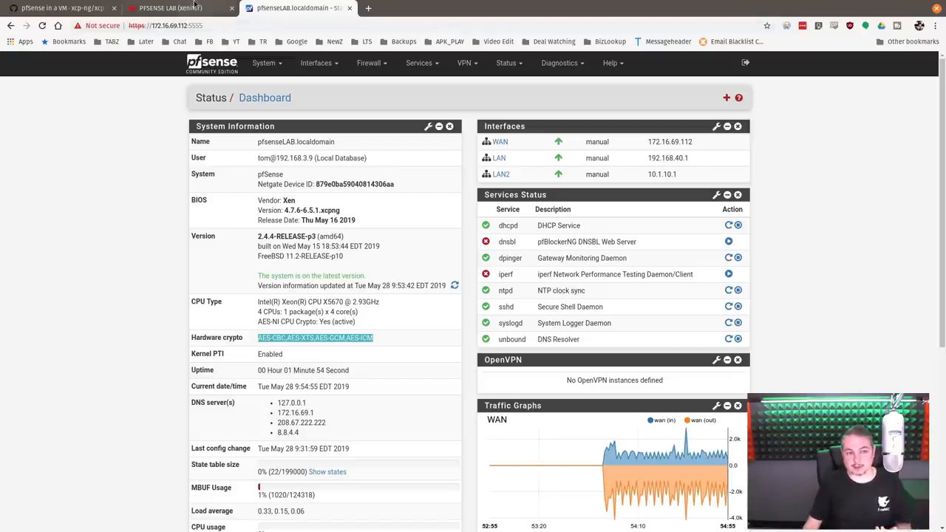
Review the Debian_9_BASE VM's network interface, then go back to the VM list
left_click(170, 9)
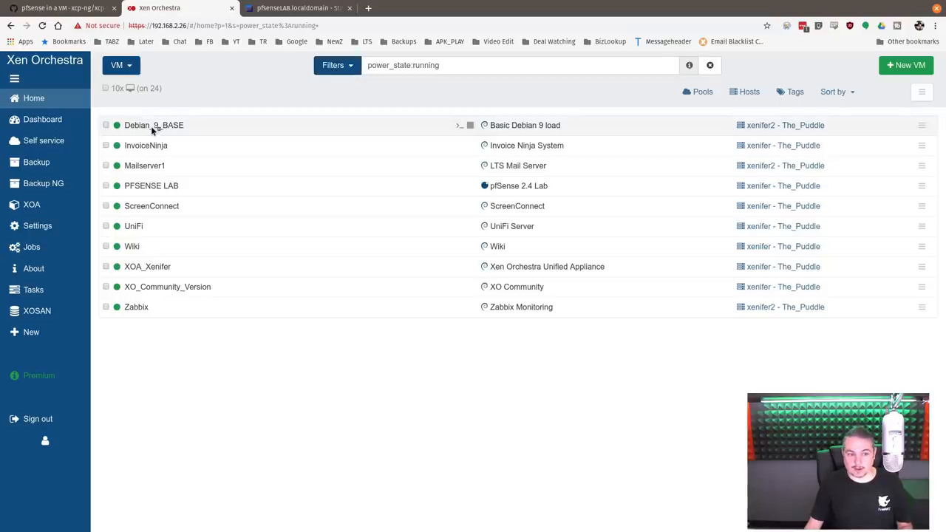
left_click(154, 124)
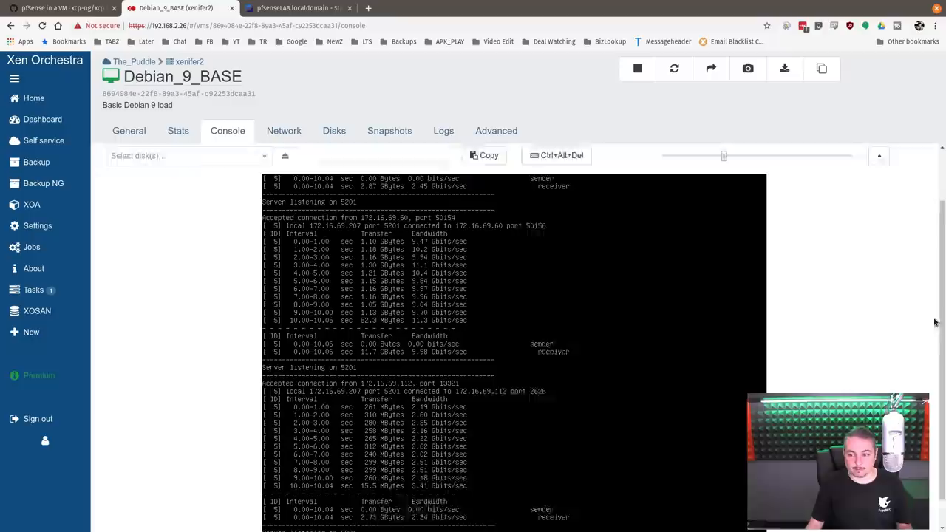
scroll("down", 3)
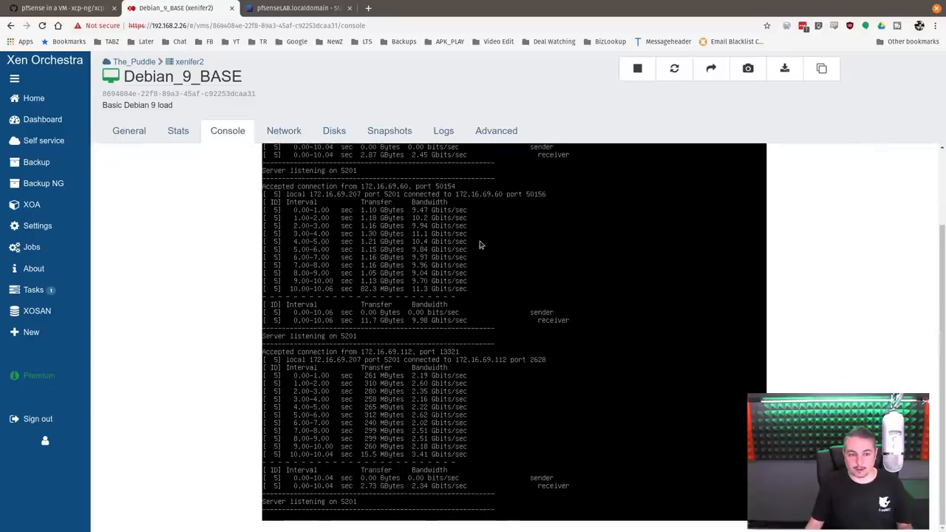
left_click(284, 130)
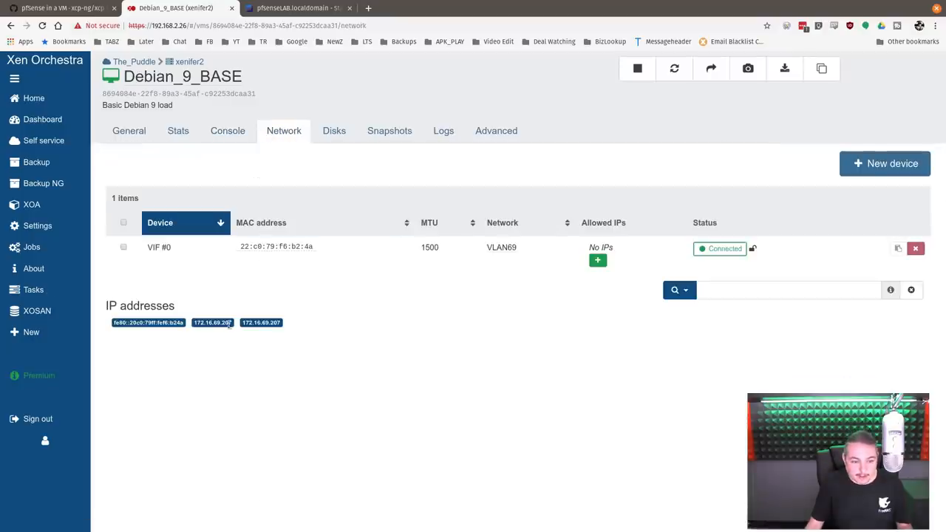
left_click(33, 98)
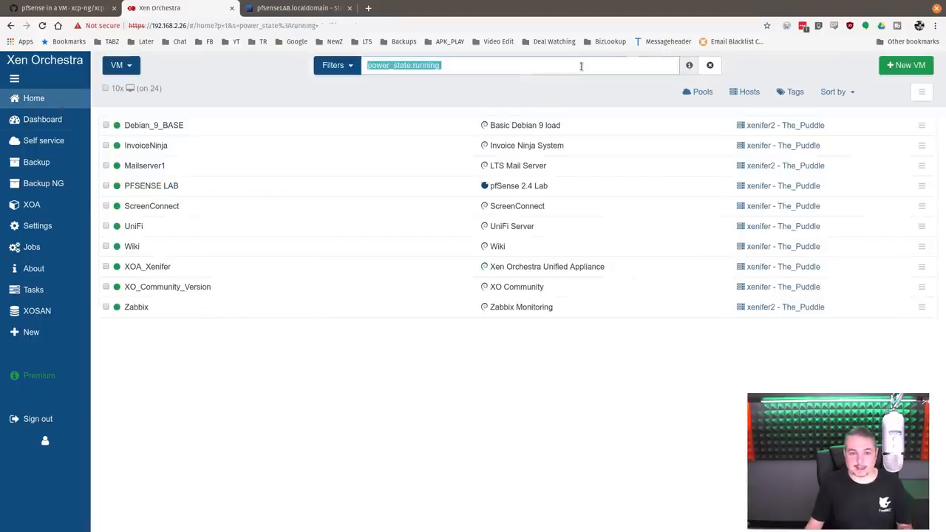
Run 'iperf3 -c 172.16.69.207' from the Debian_9_Scuzzy console and watch traffic on pfSense
type("s")
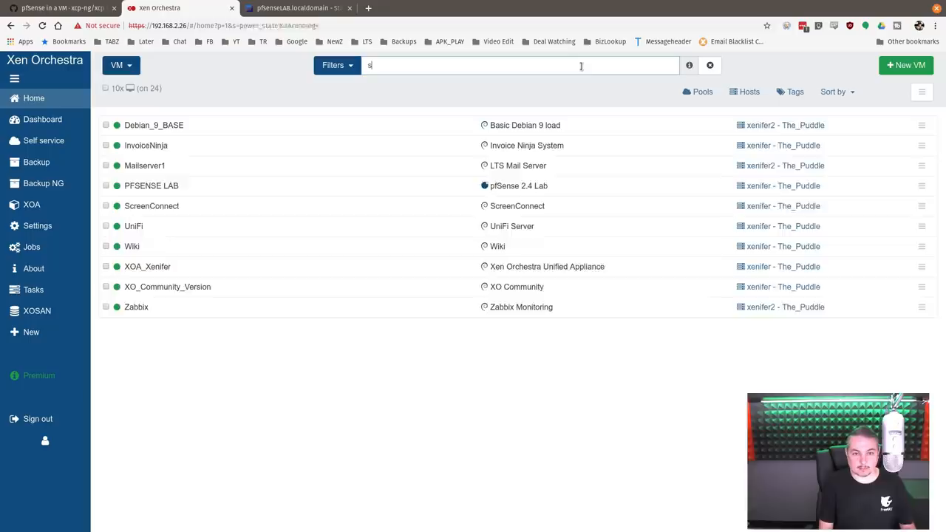
left_click(154, 124)
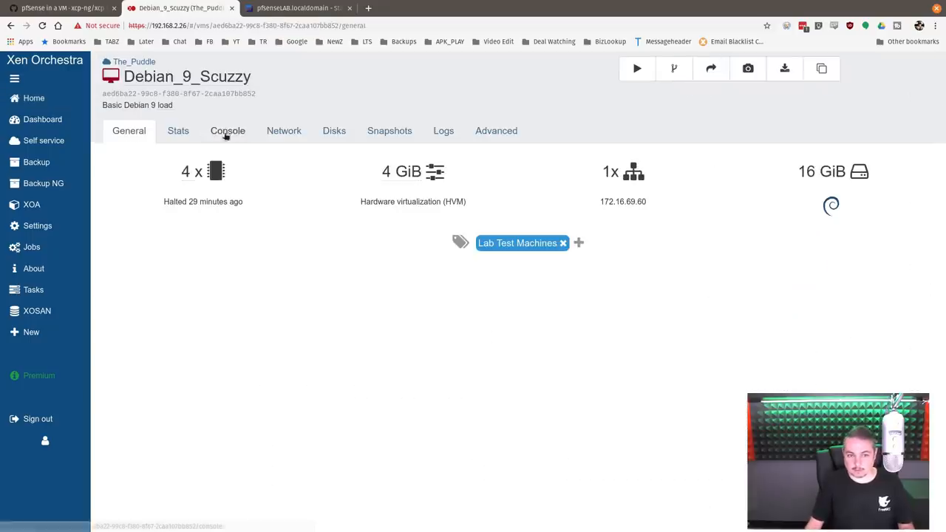
left_click(284, 130)
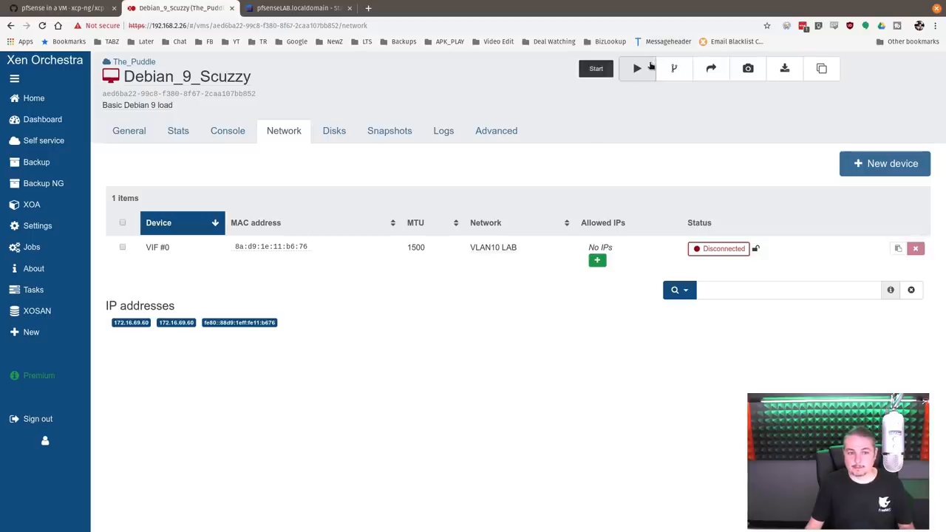
left_click(228, 130)
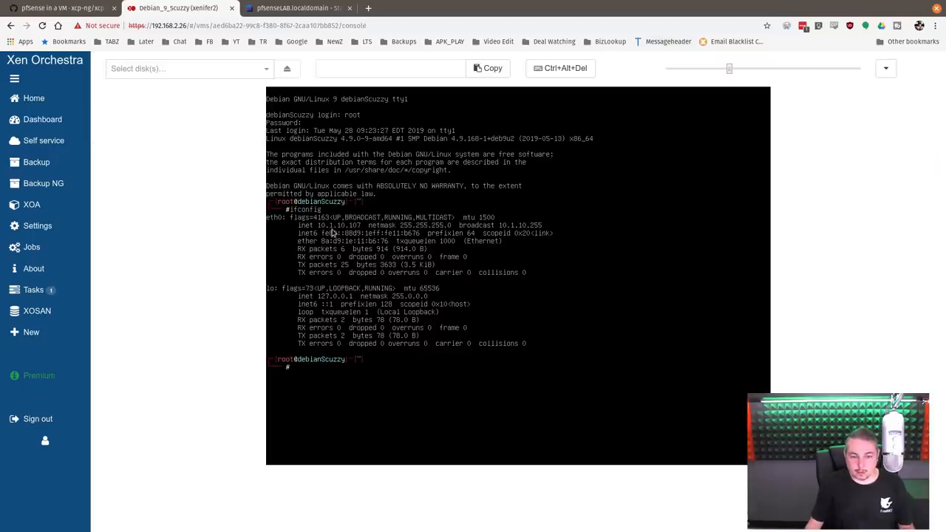
type("iperf3 -c 172.16.69.207")
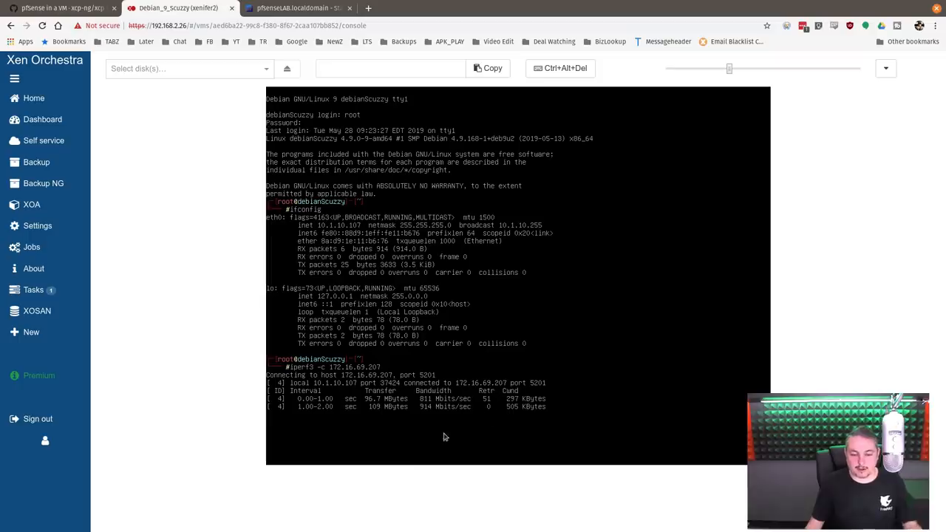
left_click(296, 9)
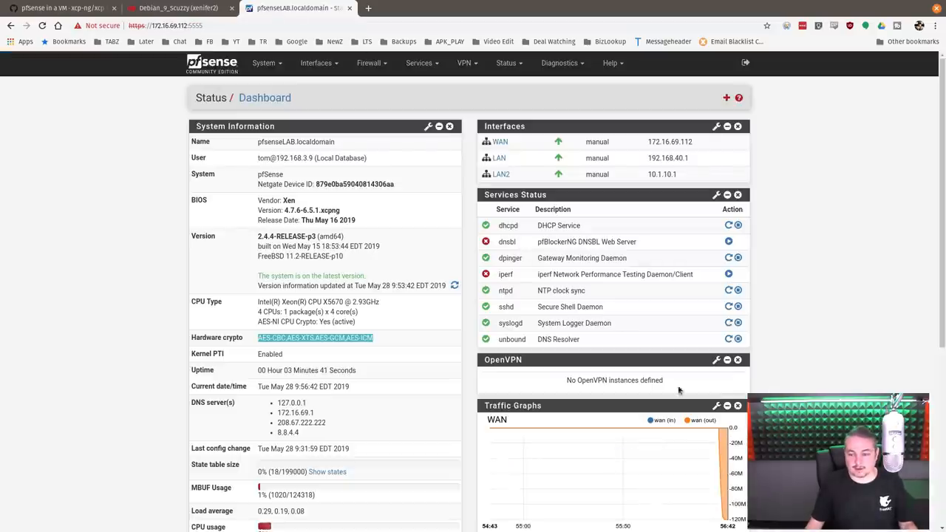
Check the WAN and LAN2 traffic graphs, then view the finished iperf3 result around 900 Mbit/s
scroll("down", 3)
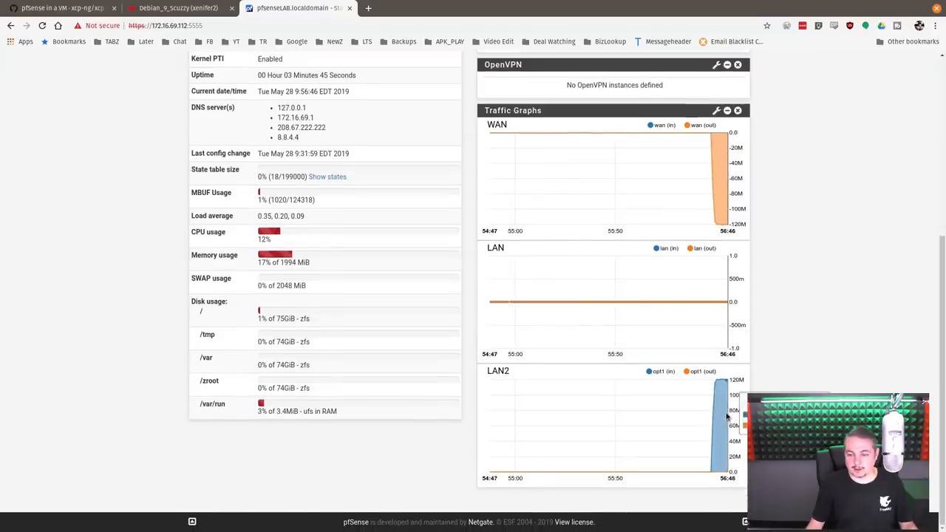
scroll("down", 3)
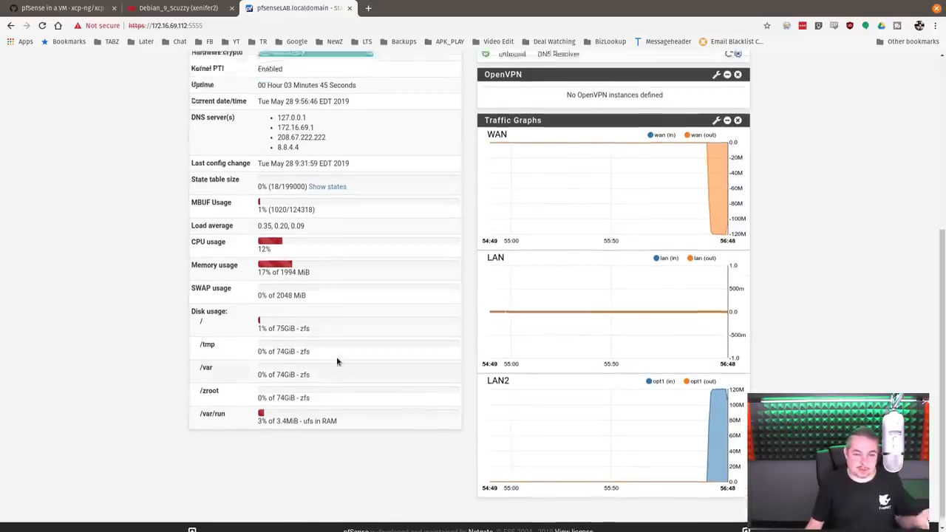
scroll("up", 3)
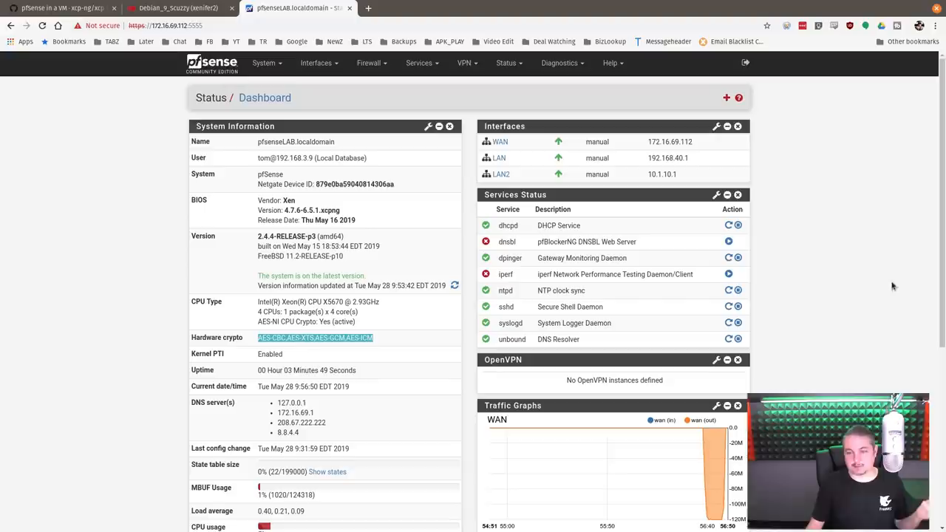
mouse_move(869, 293)
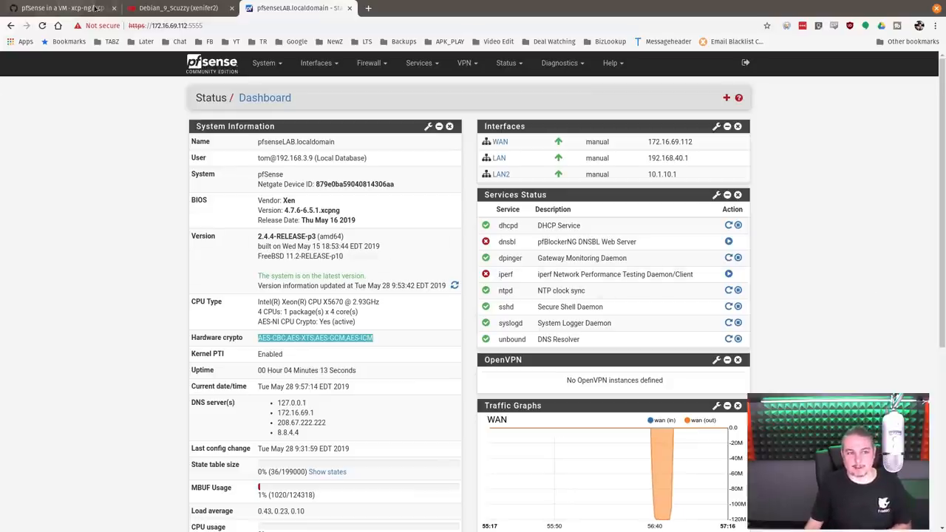
left_click(177, 9)
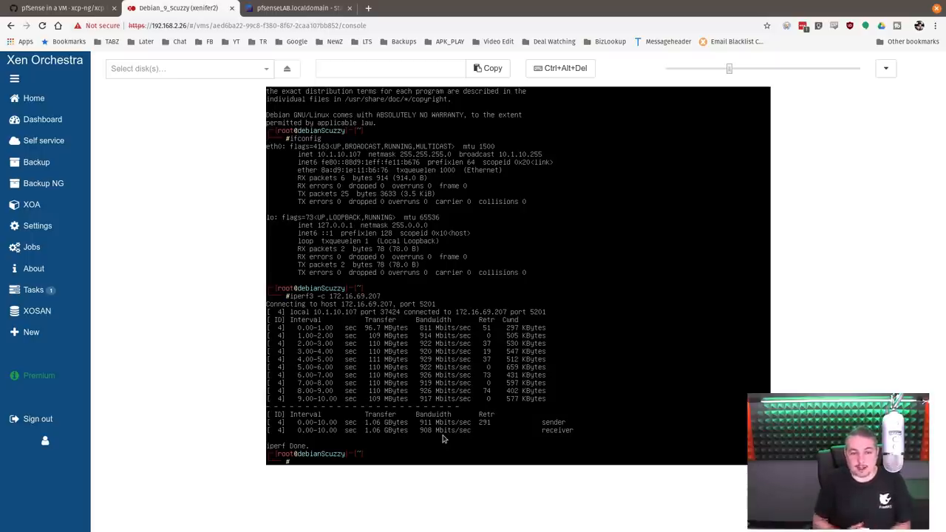
Switch back to the pfSense web interface to reach the Package Manager
left_click(295, 9)
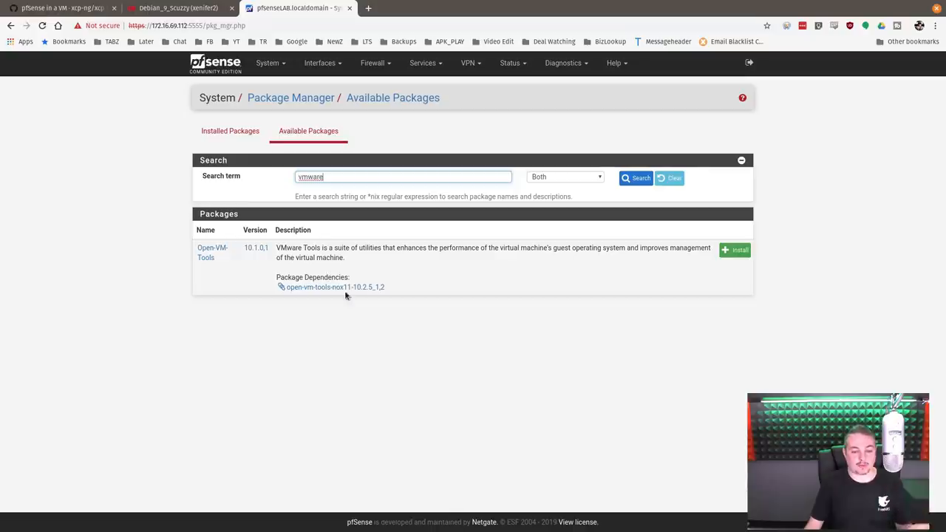
mouse_move(612, 272)
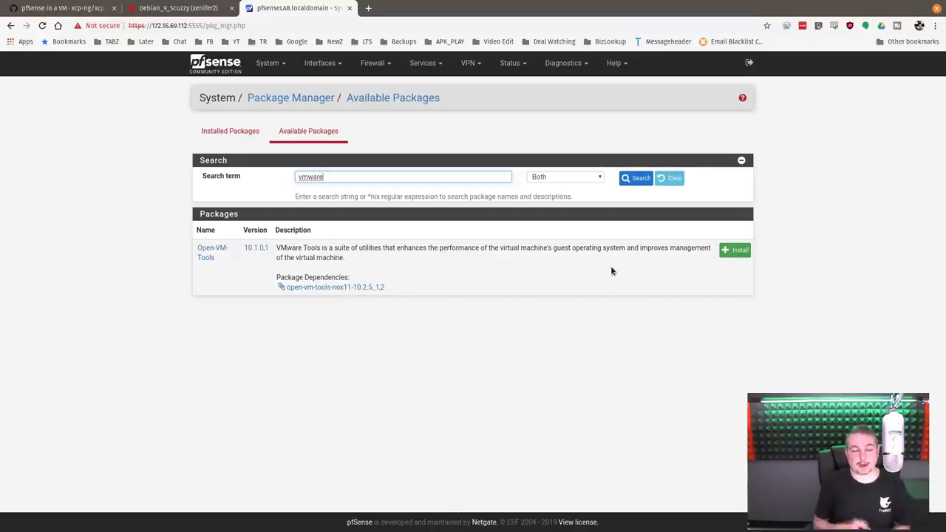